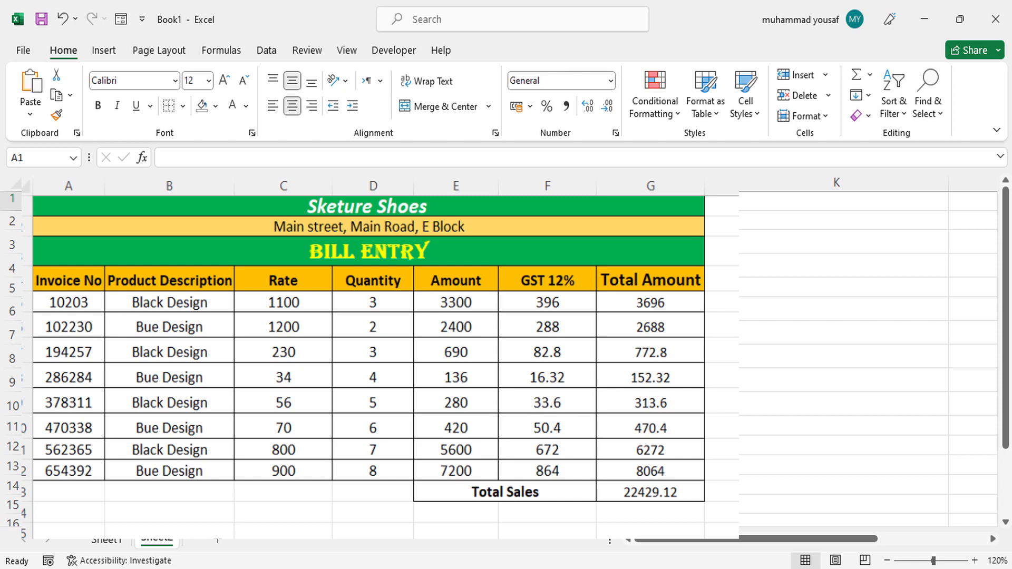
Switch to the blank Sheet2 to start the bill entry sheet
{"action": "left_click", "coordinate": [157, 539]}
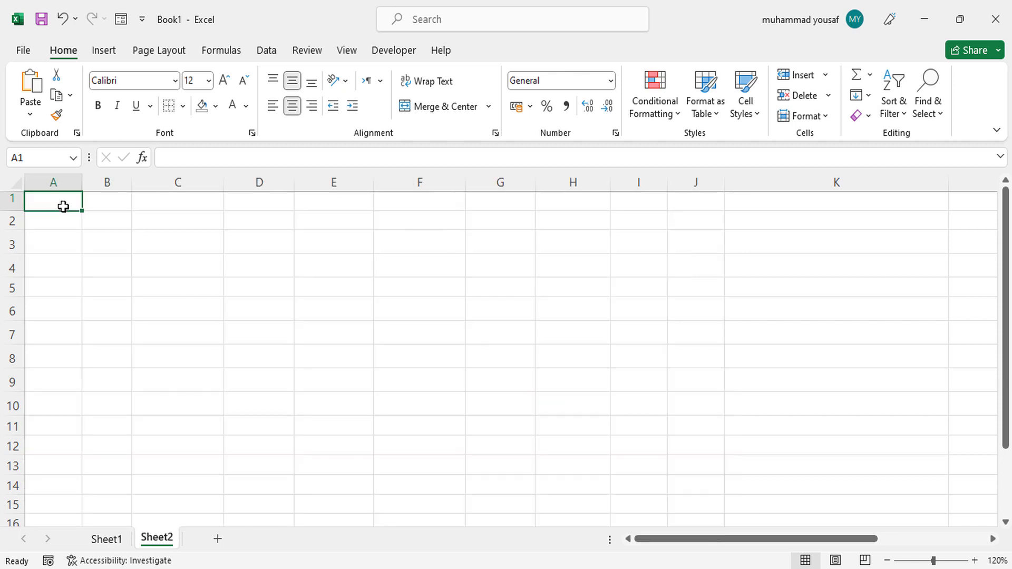
Merge A1:G1 and enter the shop title Sketure Shoes centred across it
{"action": "left_click_drag", "start_coordinate": [63, 201], "coordinate": [106, 201]}
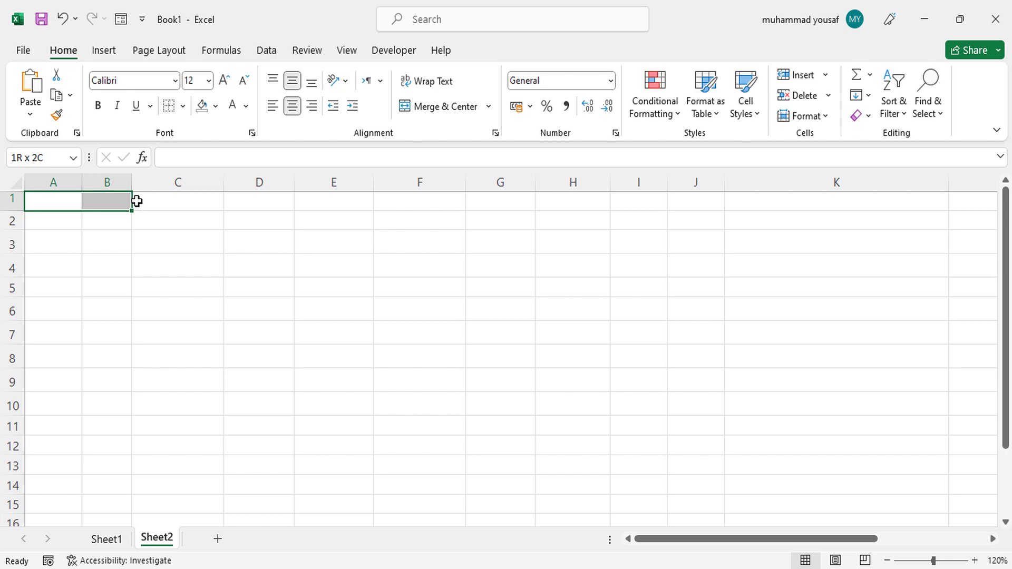
{"action": "left_click_drag", "start_coordinate": [107, 200], "coordinate": [334, 201]}
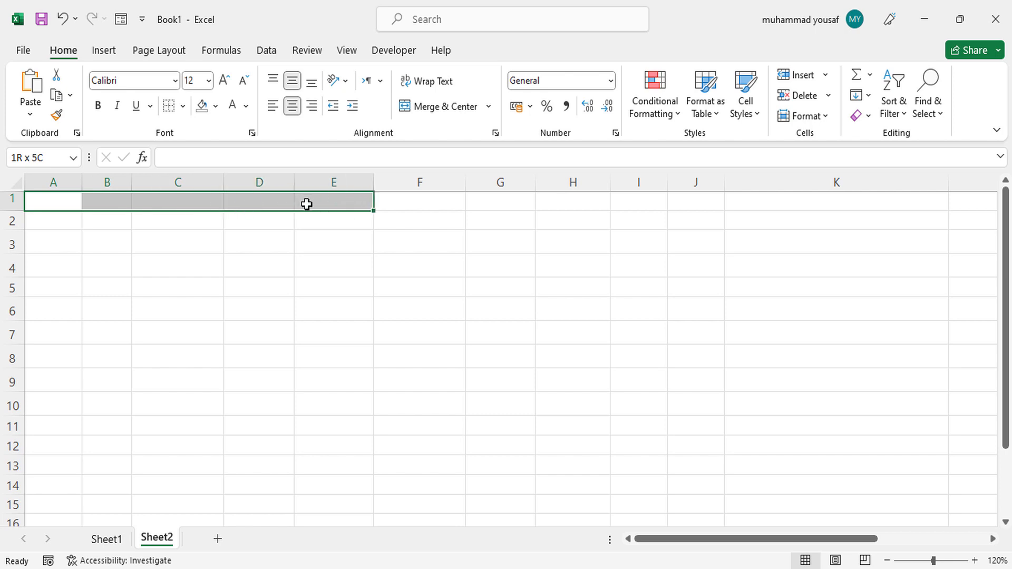
{"action": "left_click_drag", "start_coordinate": [307, 200], "coordinate": [485, 200]}
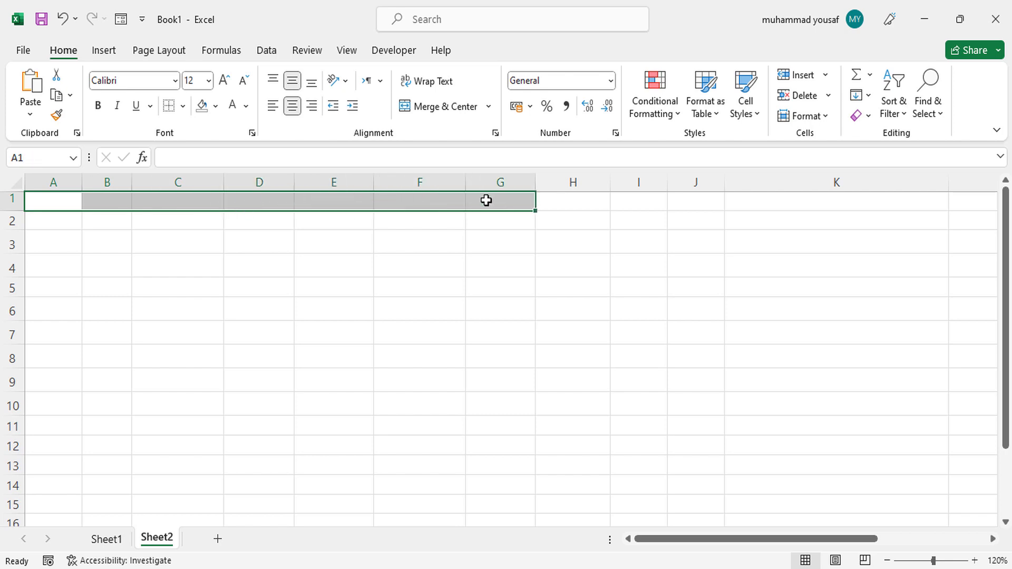
{"action": "left_click", "coordinate": [440, 105]}
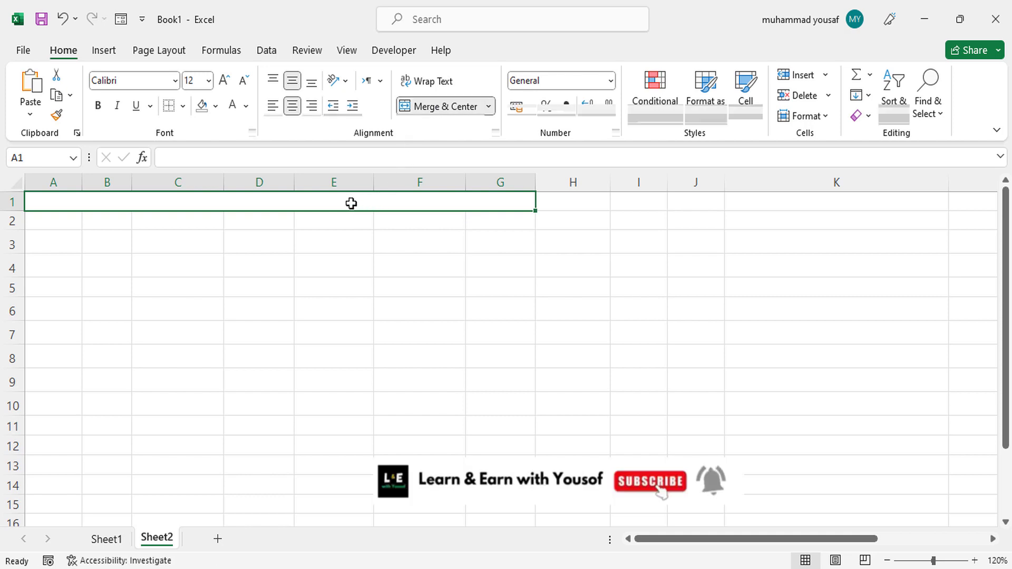
{"action": "type", "text": "Sk"}
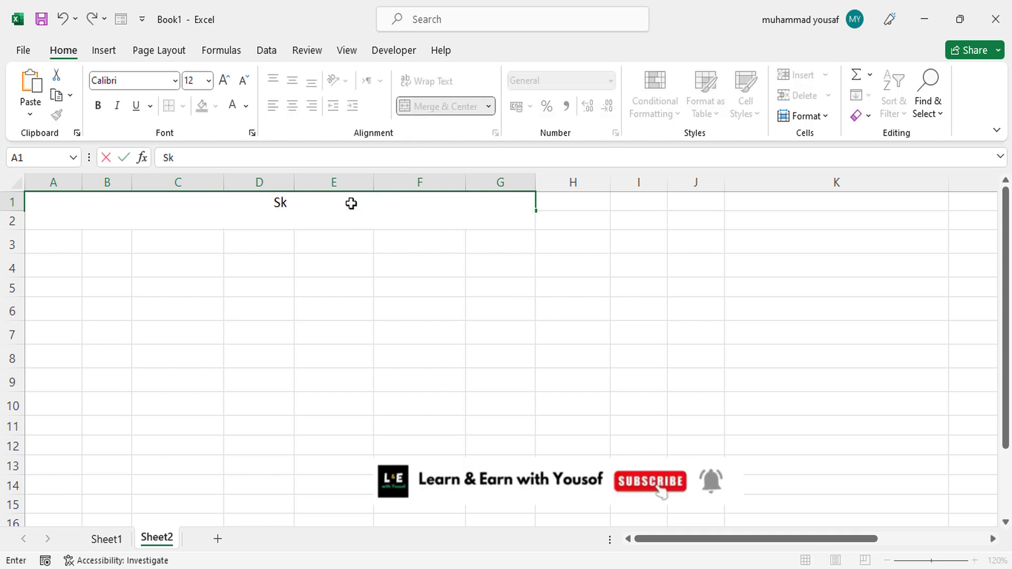
{"action": "type", "text": "etures"}
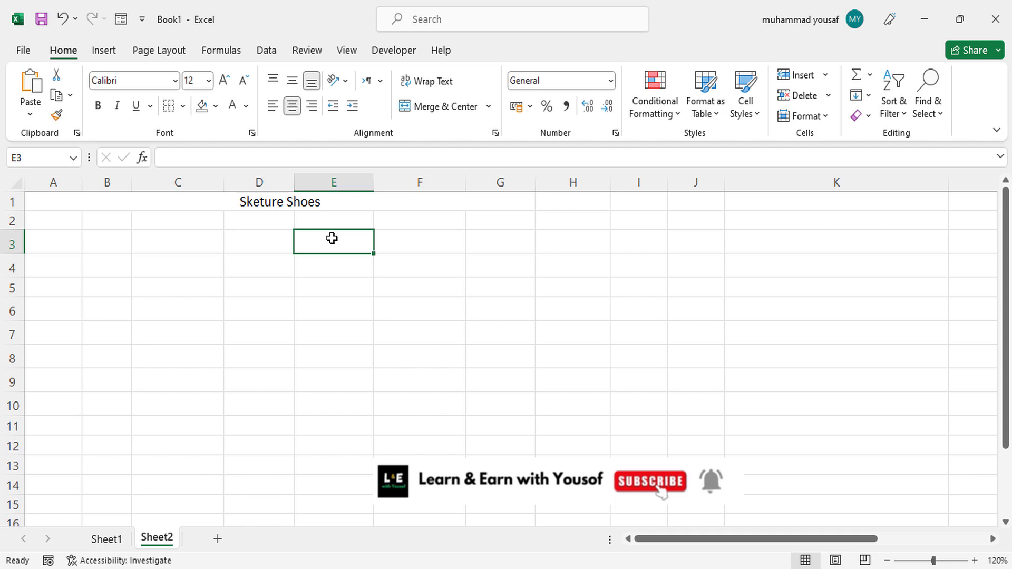
{"action": "left_click", "coordinate": [441, 106]}
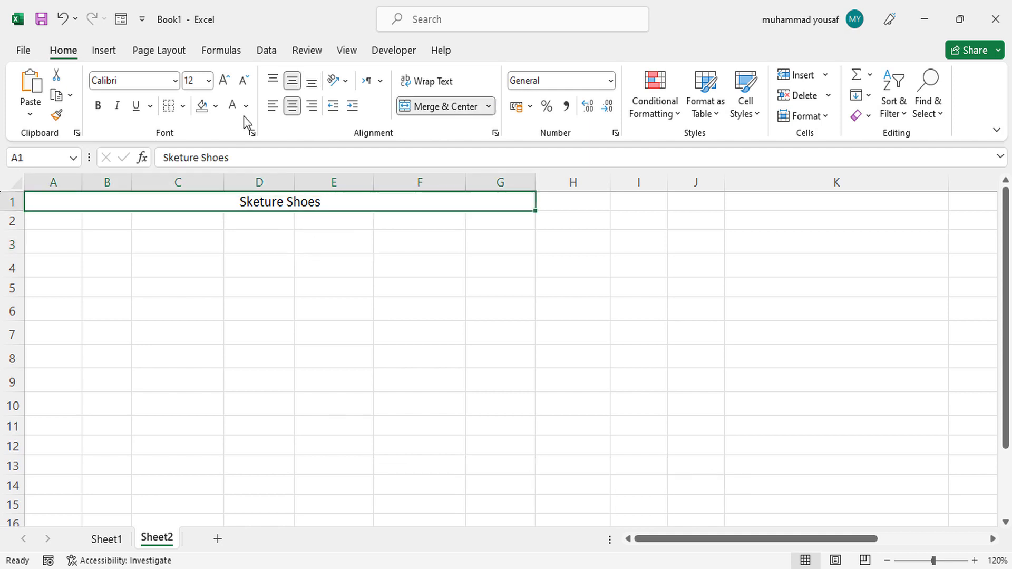
Format the title as 14-point bold italic white text on a green fill
{"action": "left_click", "coordinate": [223, 80]}
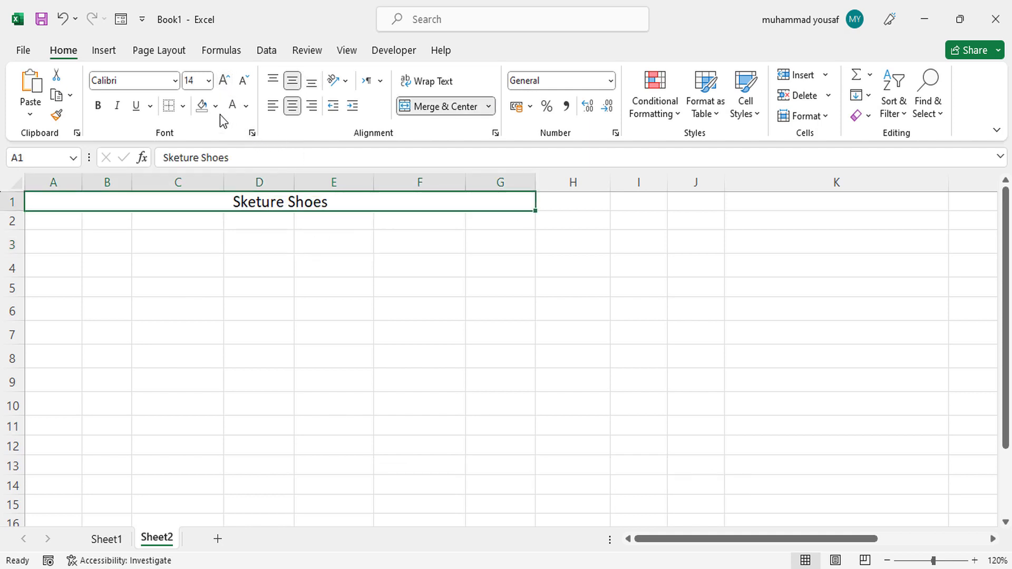
{"action": "left_click", "coordinate": [215, 106]}
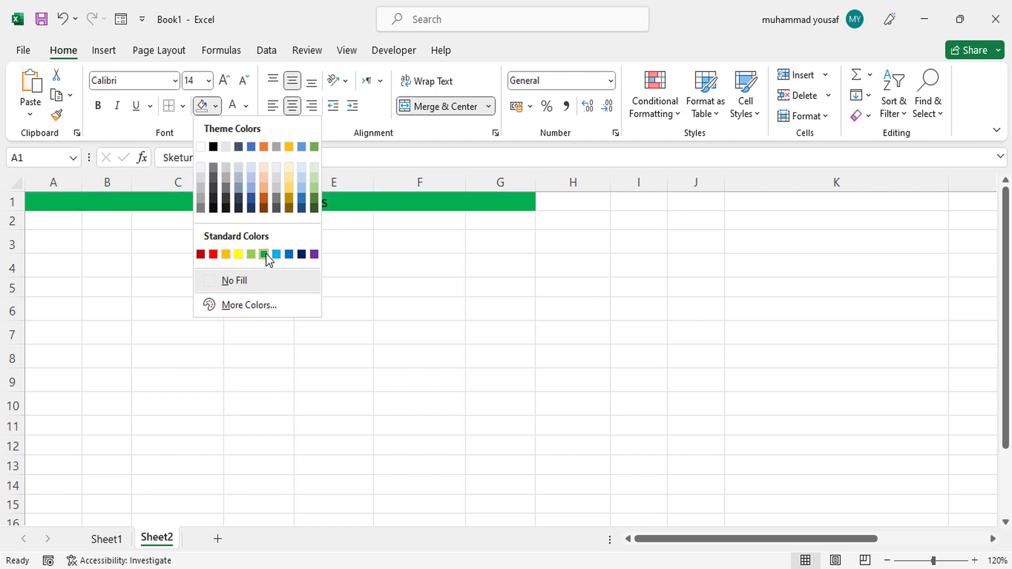
{"action": "left_click", "coordinate": [264, 254]}
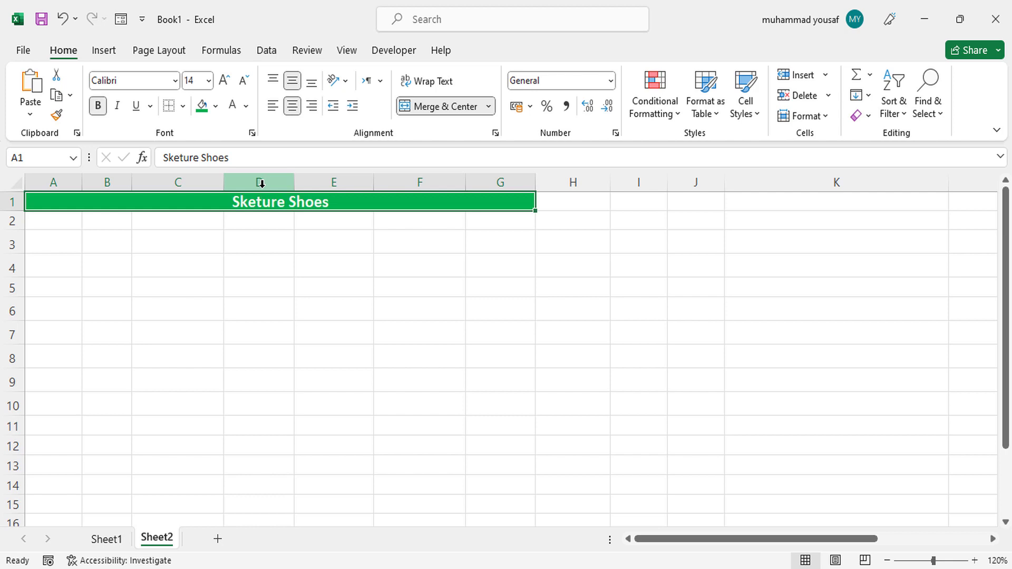
{"action": "left_click", "coordinate": [117, 106]}
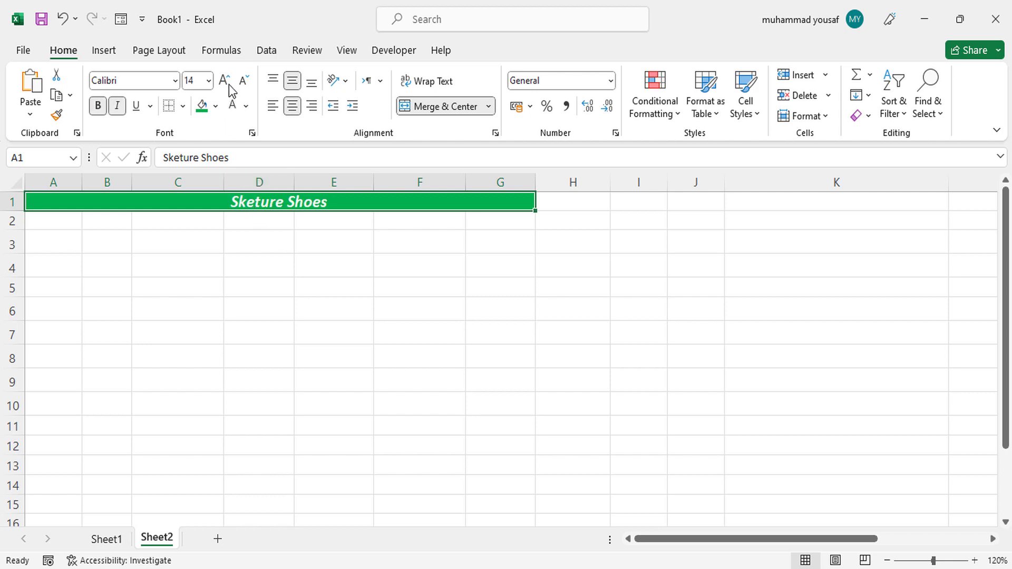
{"action": "left_click", "coordinate": [259, 220]}
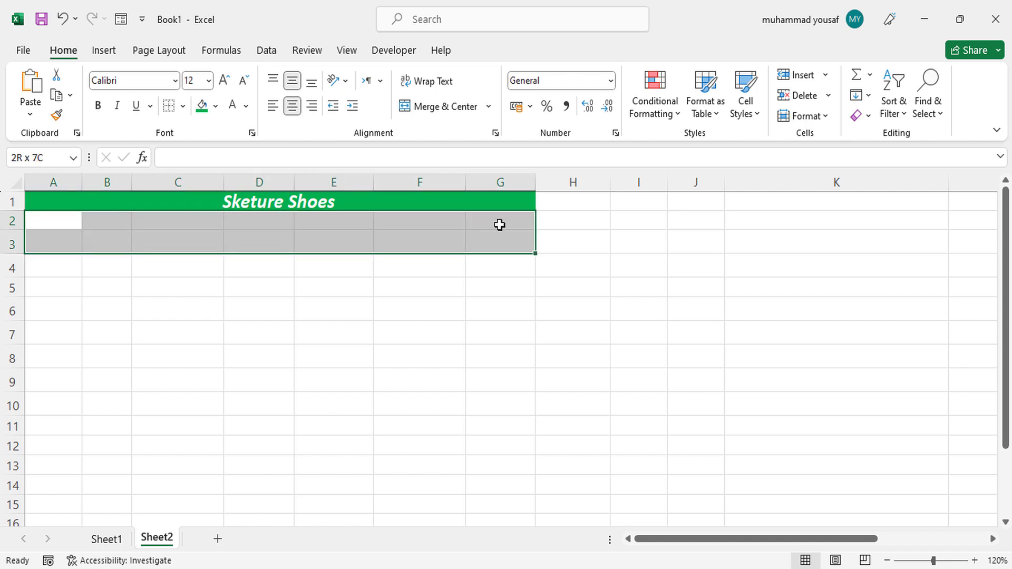
Merge A2:G2 and enter the address line Main street, Main Road, E Block
{"action": "left_click", "coordinate": [53, 220]}
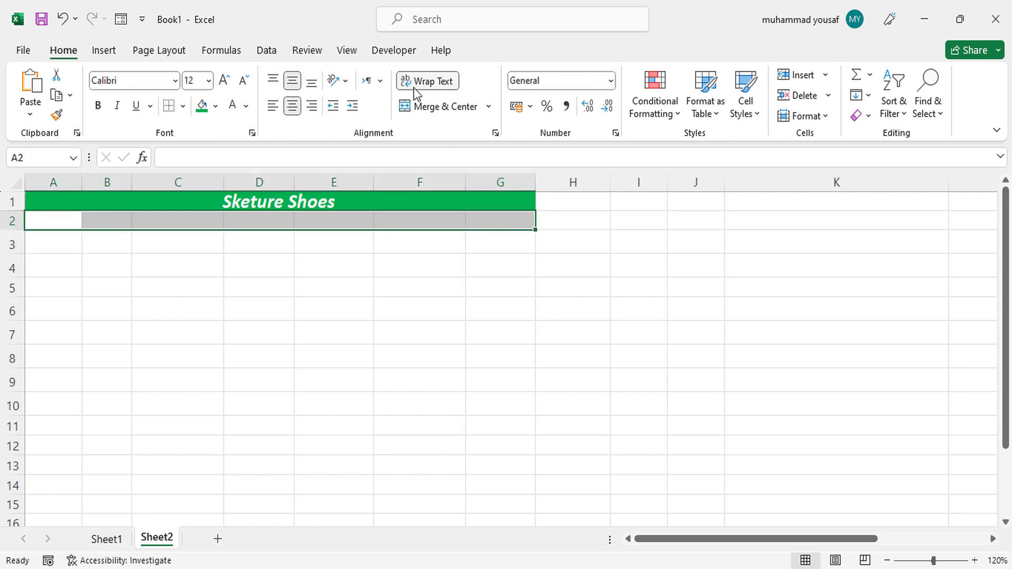
{"action": "left_click", "coordinate": [438, 106]}
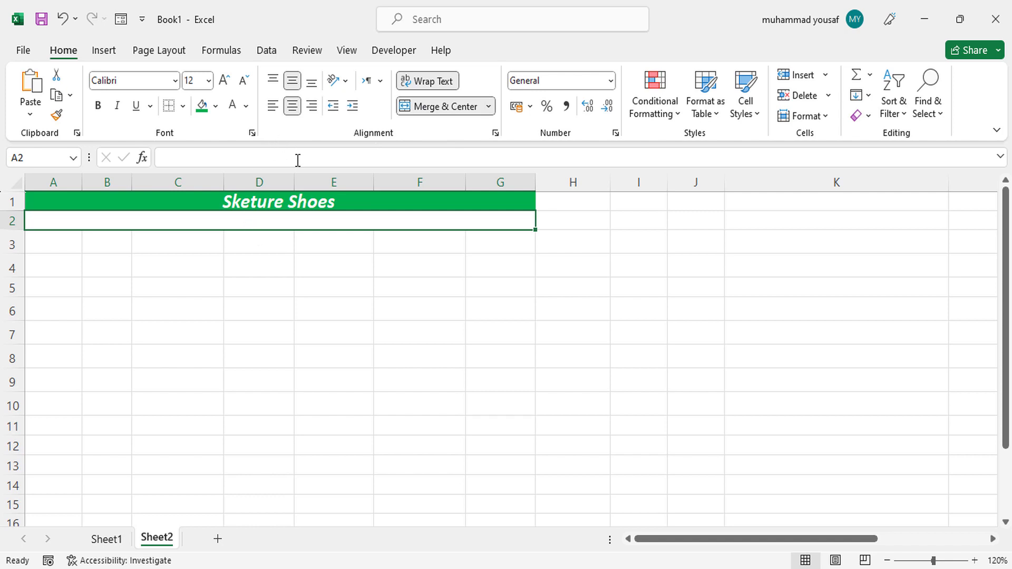
{"action": "type", "text": "ma"}
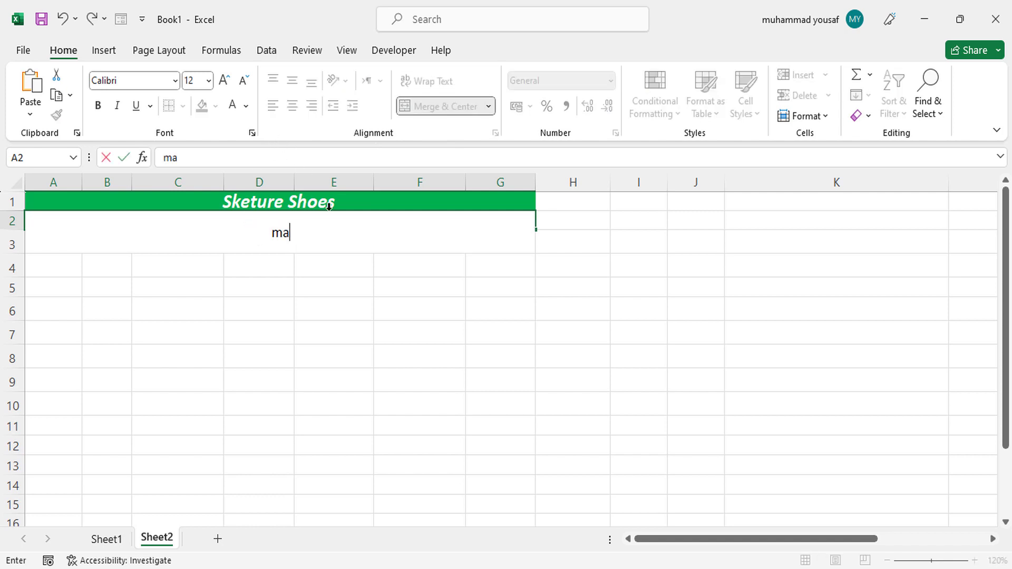
{"action": "type", "text": "in s"}
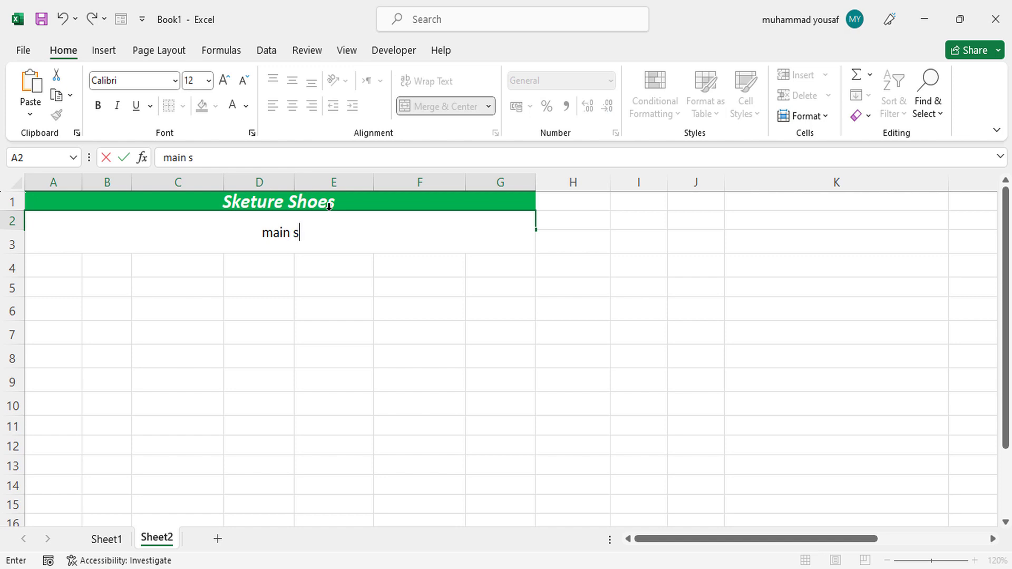
{"action": "type", "text": "tring"}
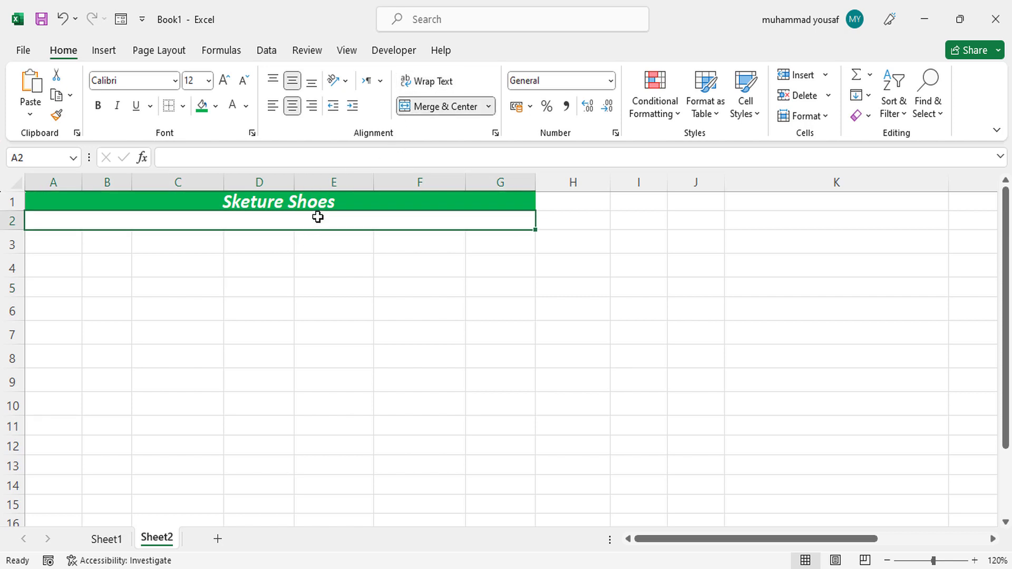
{"action": "type", "text": "Main"}
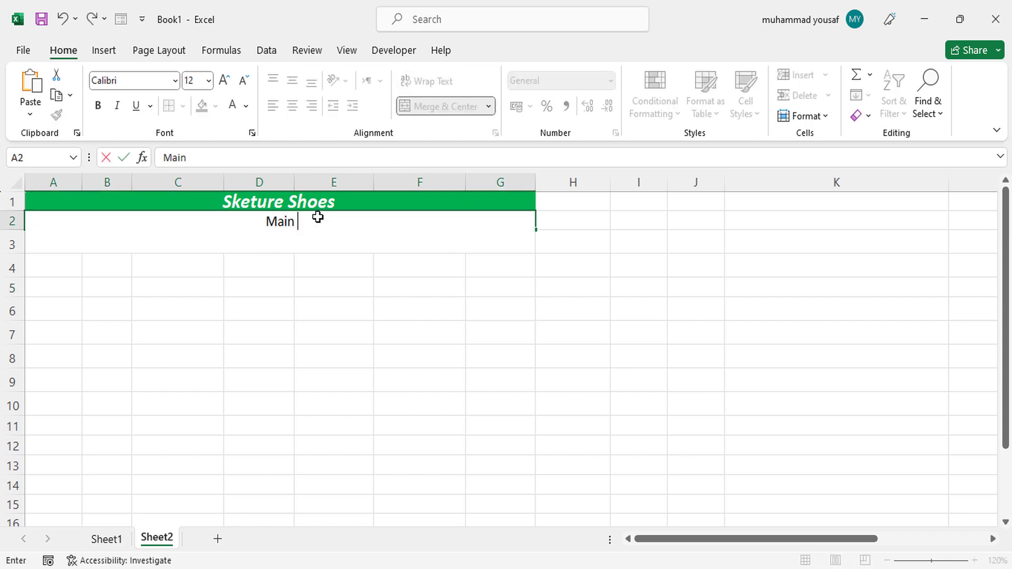
{"action": "type", "text": "street, M"}
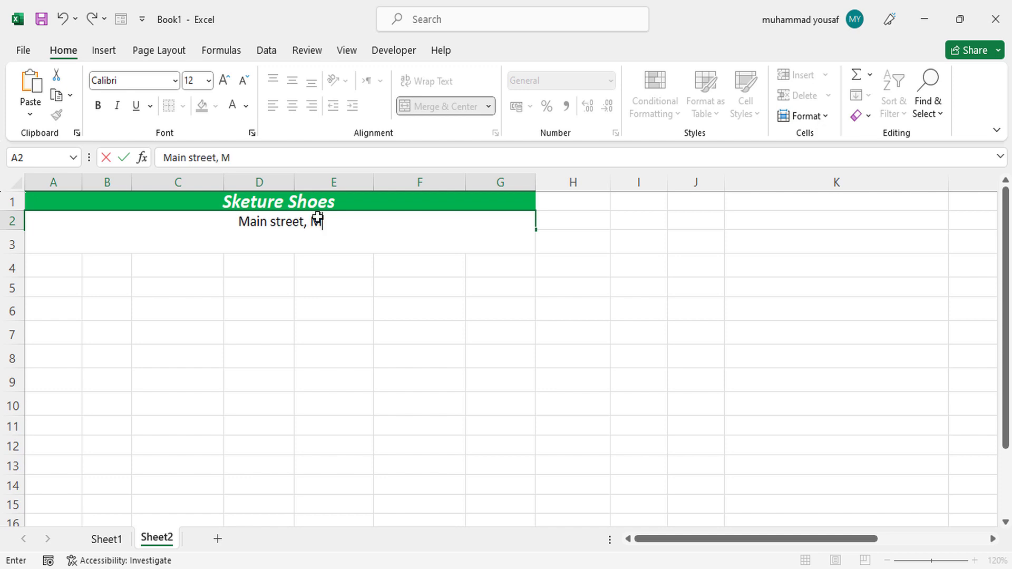
{"action": "type", "text": "ain Road"}
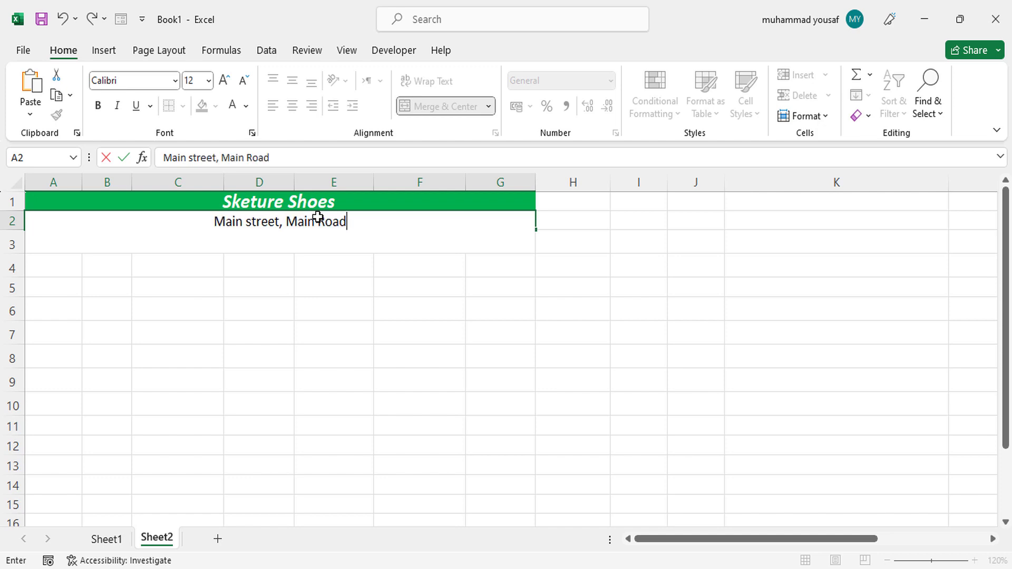
{"action": "type", "text": ","}
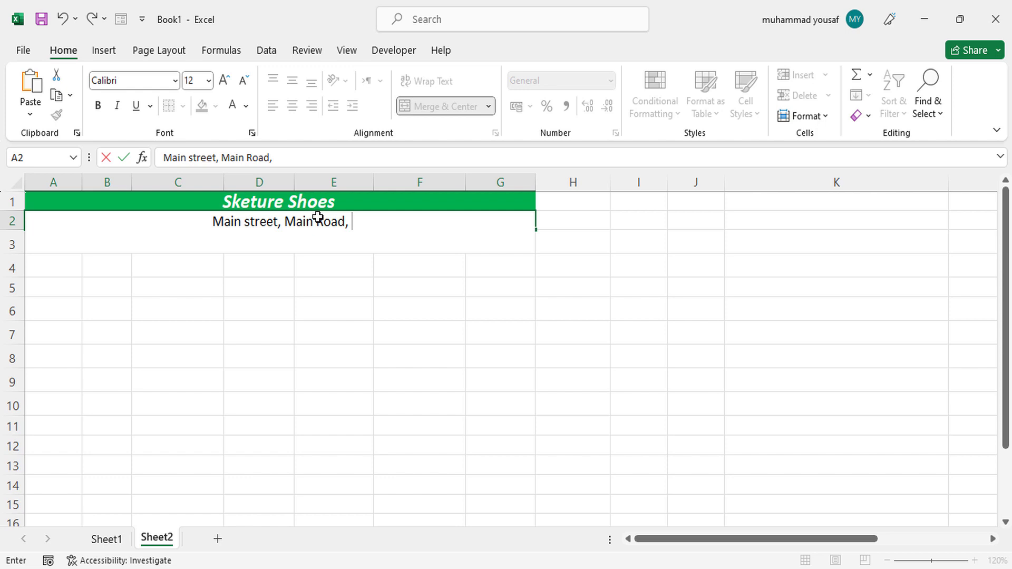
{"action": "type", "text": "E Block"}
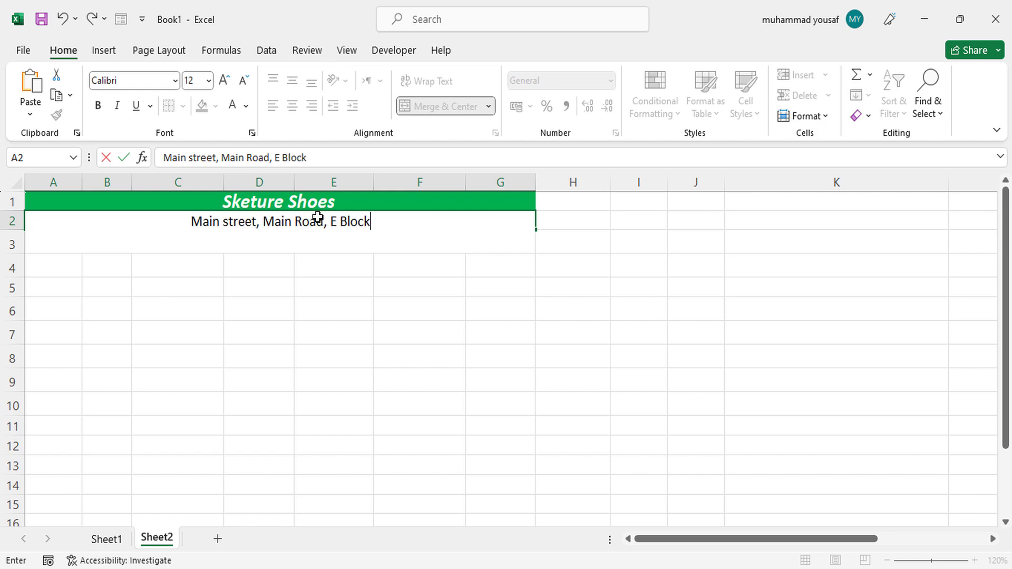
{"action": "left_click", "coordinate": [418, 264]}
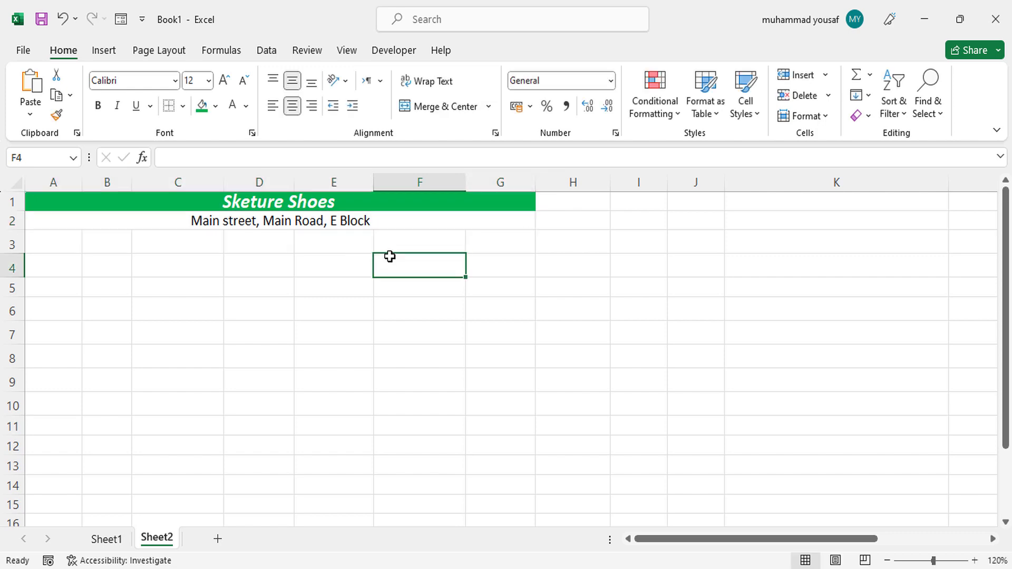
Give the merged address row a yellow fill
{"action": "left_click", "coordinate": [214, 106]}
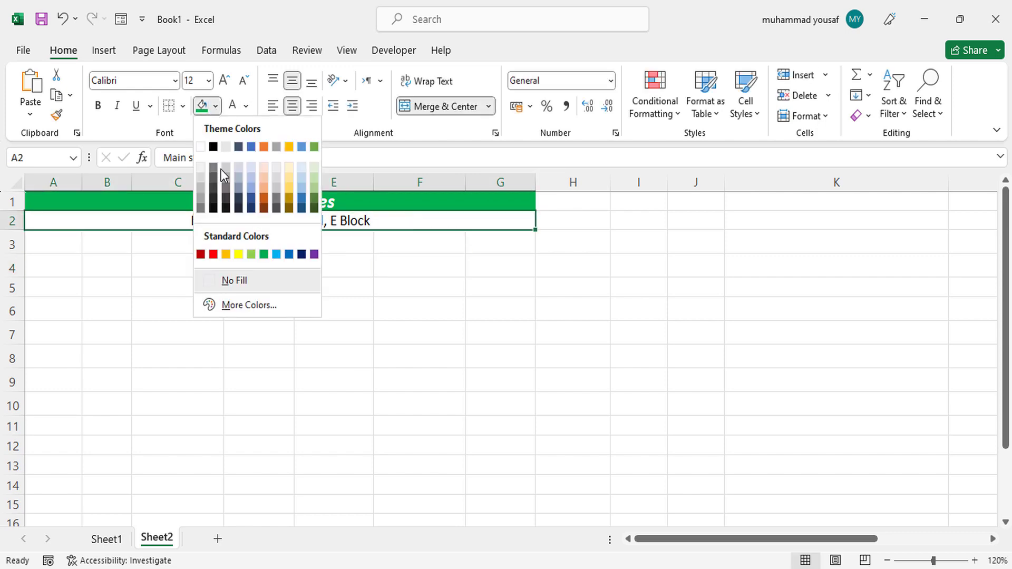
{"action": "left_click", "coordinate": [289, 189]}
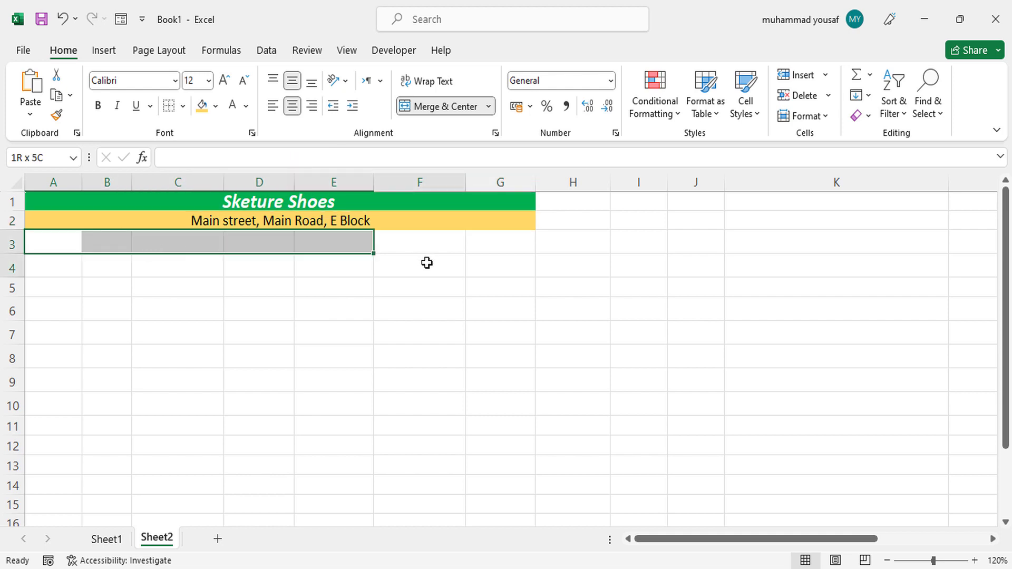
Merge row 3 across A to G and enter the heading Bill Entry
{"action": "left_click", "coordinate": [439, 105]}
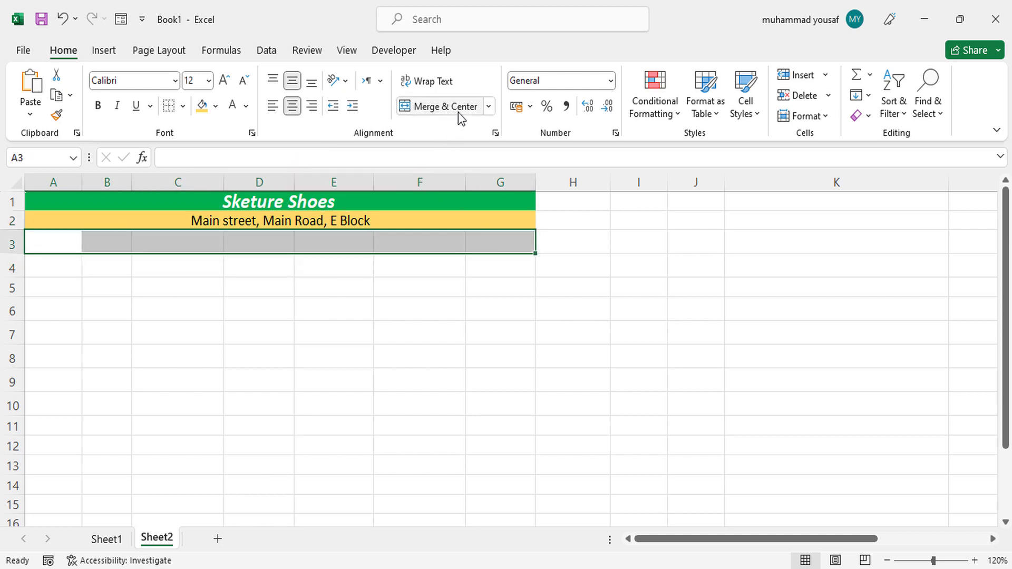
{"action": "left_click", "coordinate": [443, 105]}
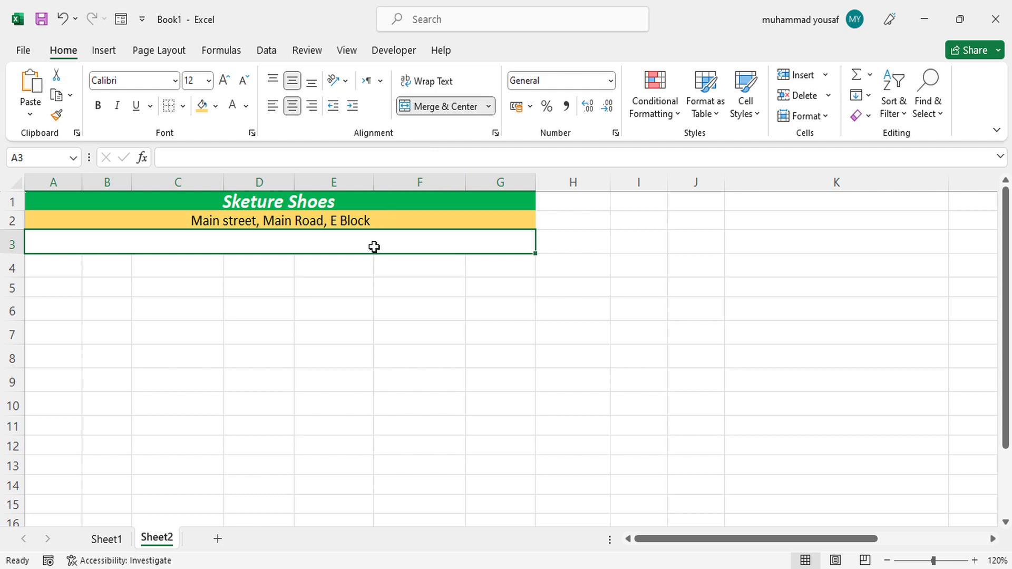
{"action": "type", "text": "Bill Entry"}
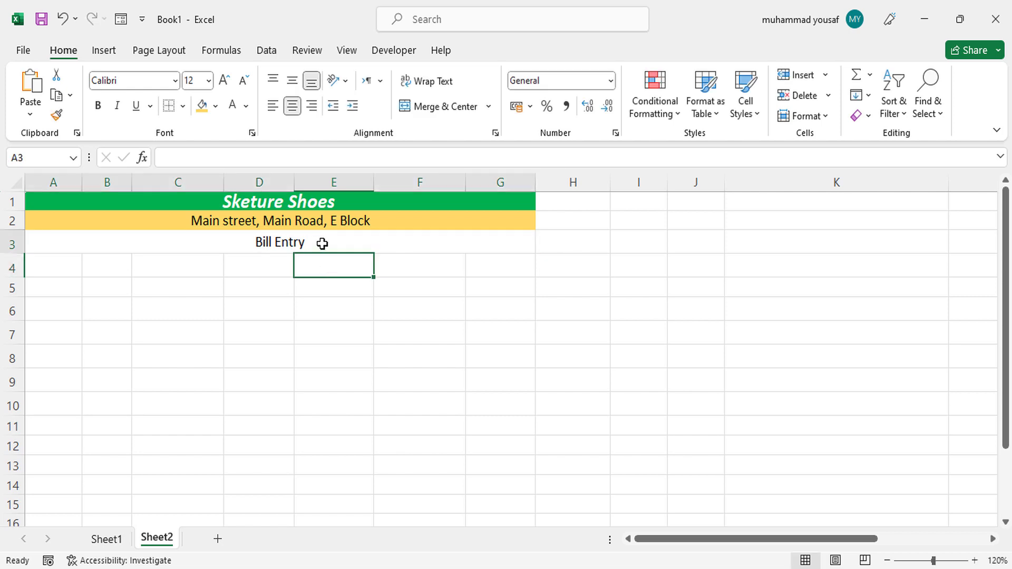
{"action": "left_click", "coordinate": [438, 105]}
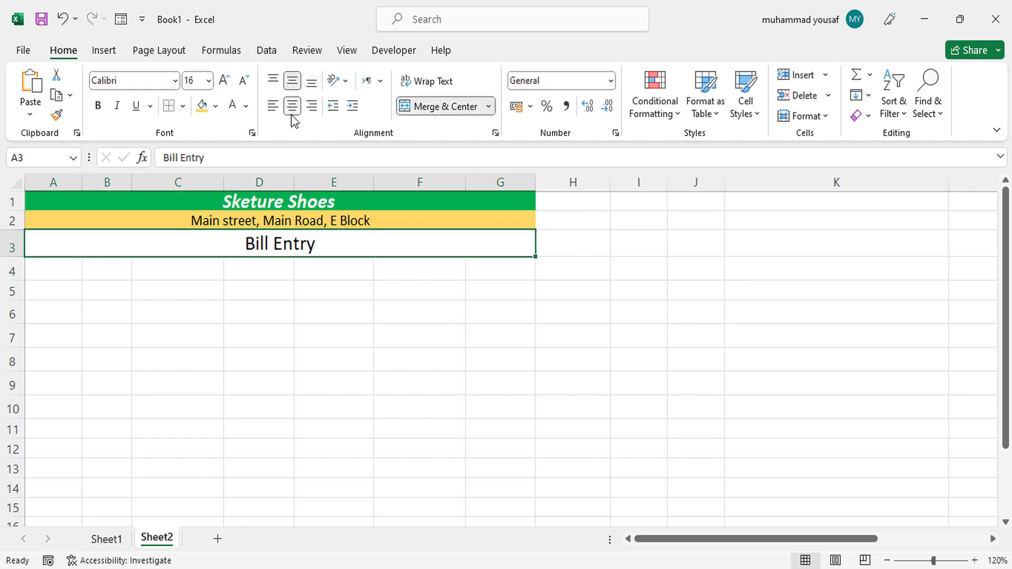
Set the Bill Entry heading in Algerian font with yellow text on a green fill
{"action": "left_click", "coordinate": [174, 81]}
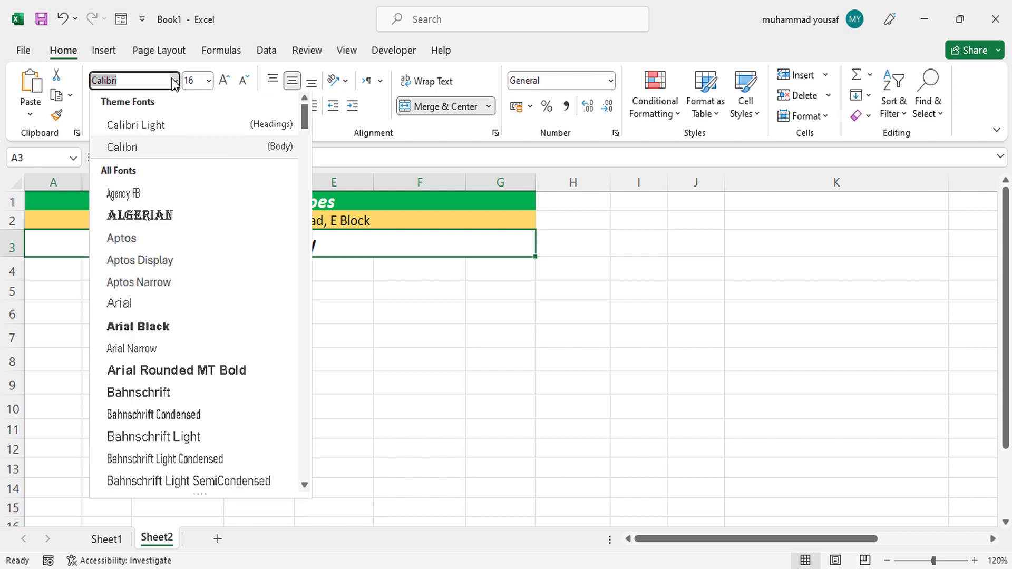
{"action": "left_click", "coordinate": [139, 215]}
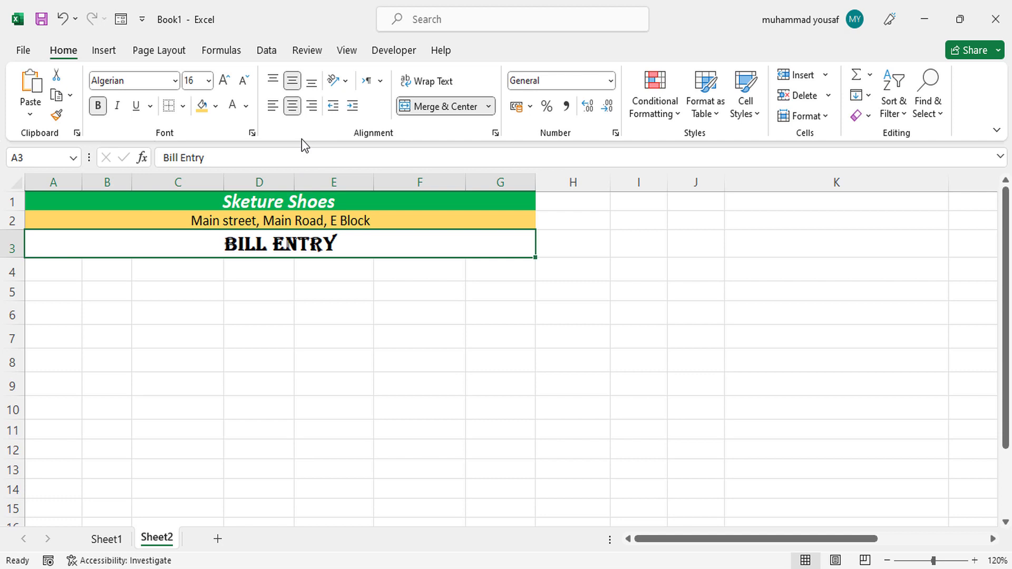
{"action": "left_click", "coordinate": [216, 105]}
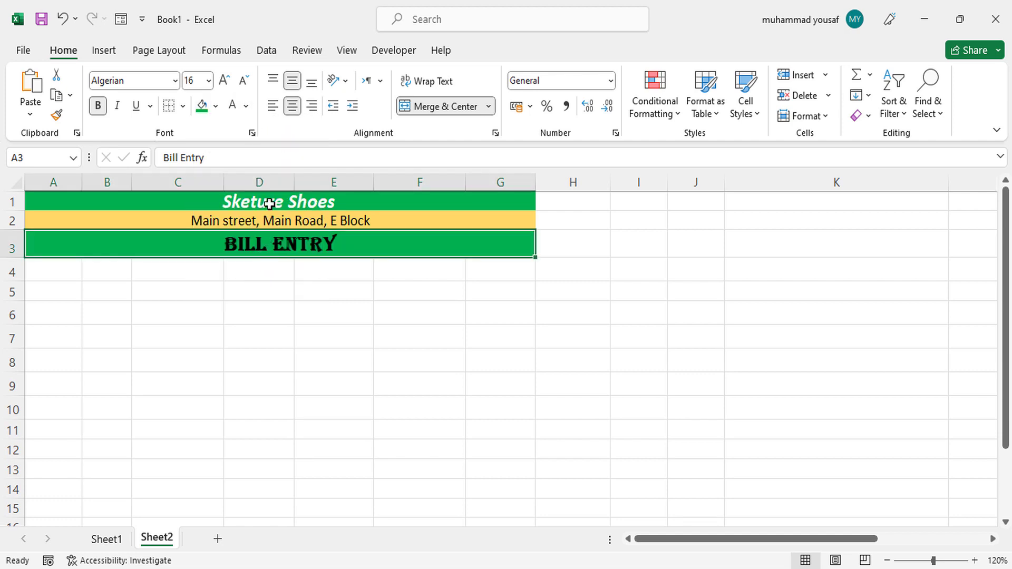
{"action": "mouse_move", "coordinate": [246, 112]}
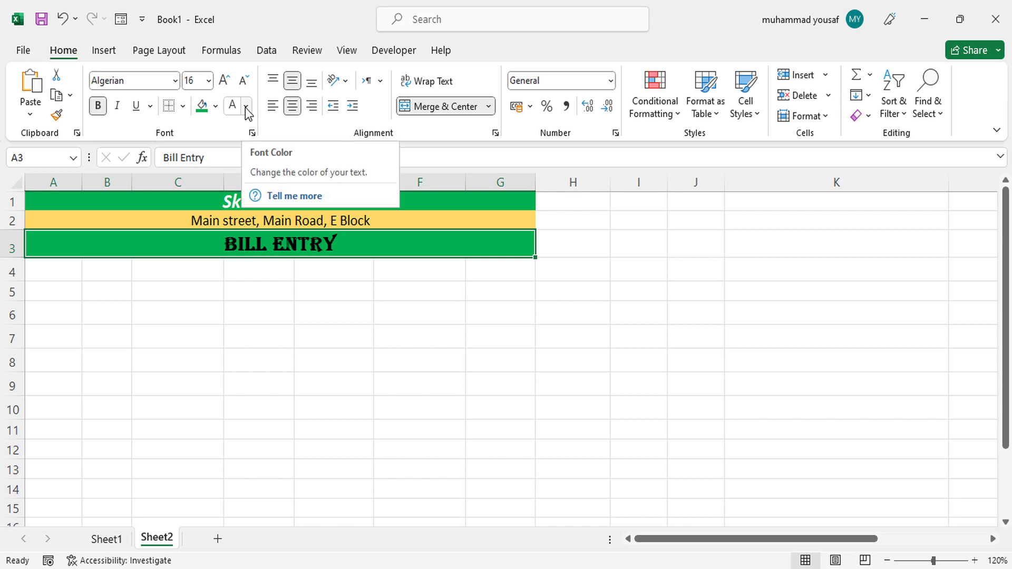
{"action": "left_click", "coordinate": [232, 105]}
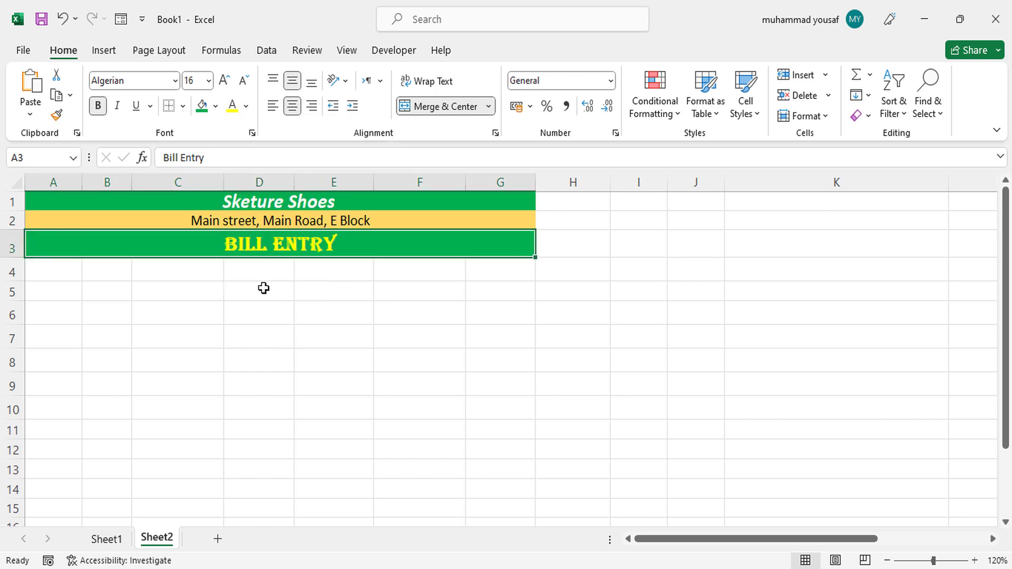
{"action": "left_click", "coordinate": [322, 202]}
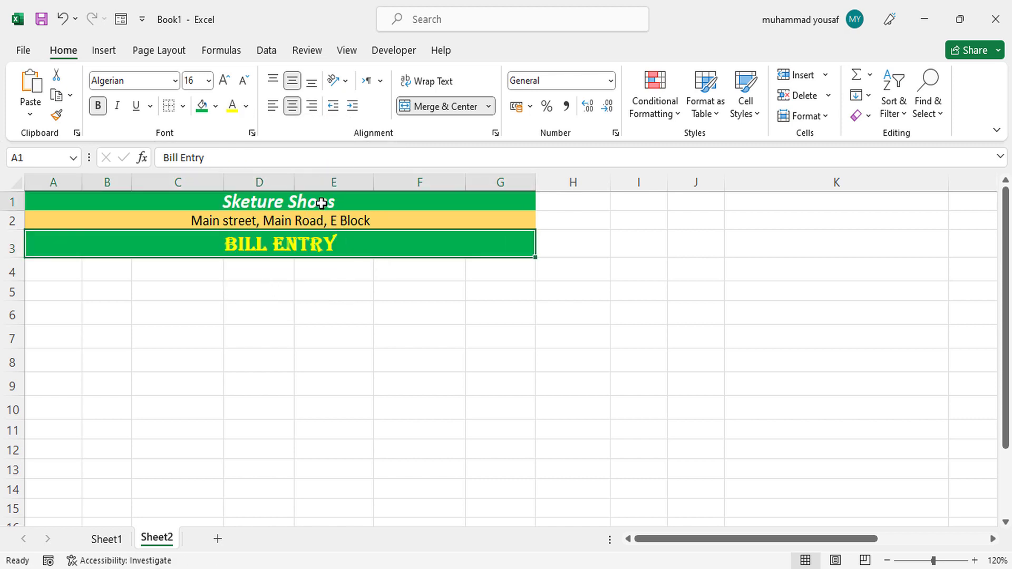
Apply All Borders to the table area A1:G12 beneath the heading
{"action": "left_click", "coordinate": [334, 291]}
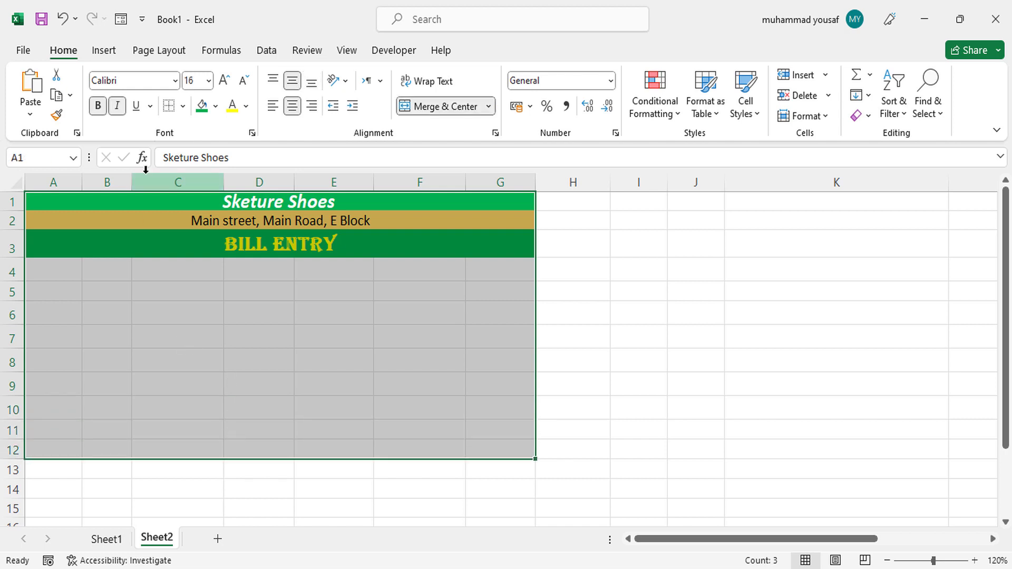
{"action": "left_click", "coordinate": [168, 105]}
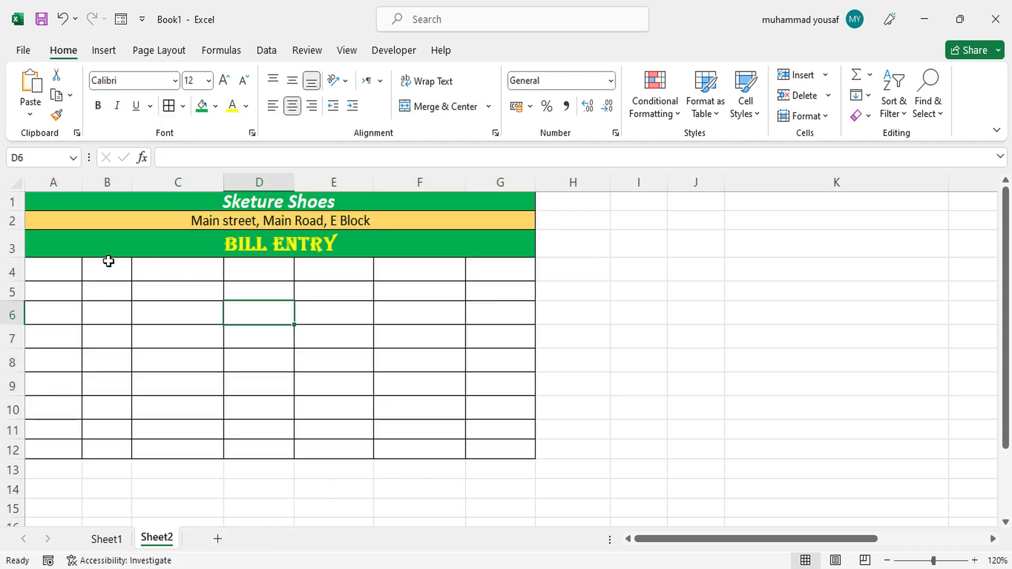
{"action": "left_click", "coordinate": [53, 270]}
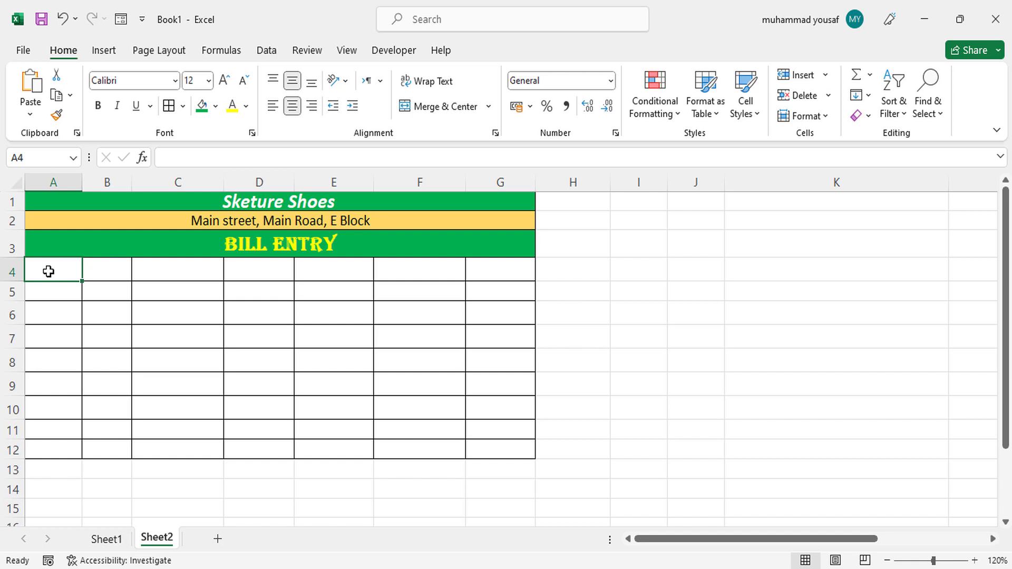
Enter the first headers Invoice No, Product Description, Rate and Amount in row 4
{"action": "type", "text": "Invoice No"}
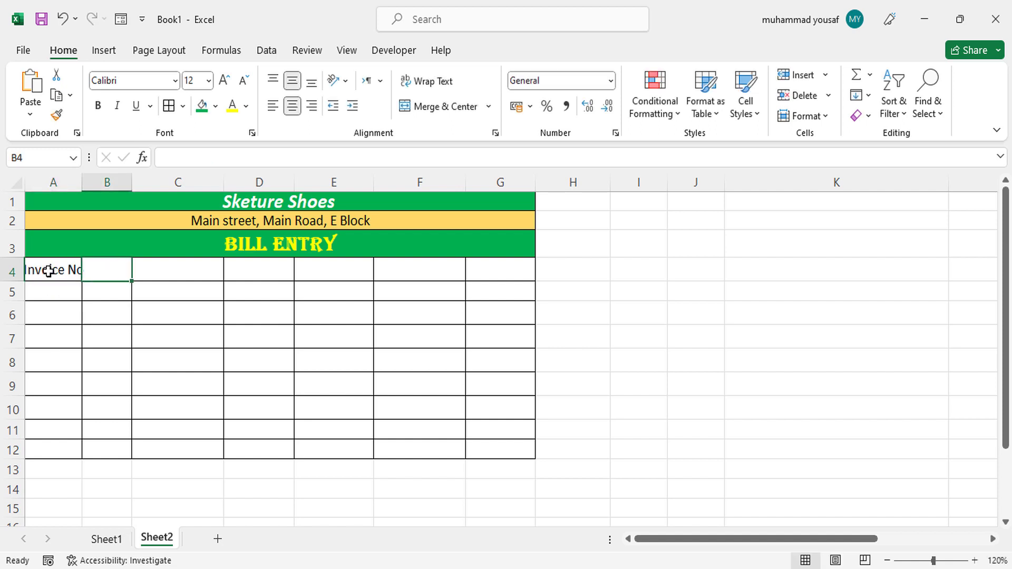
{"action": "type", "text": "Product"}
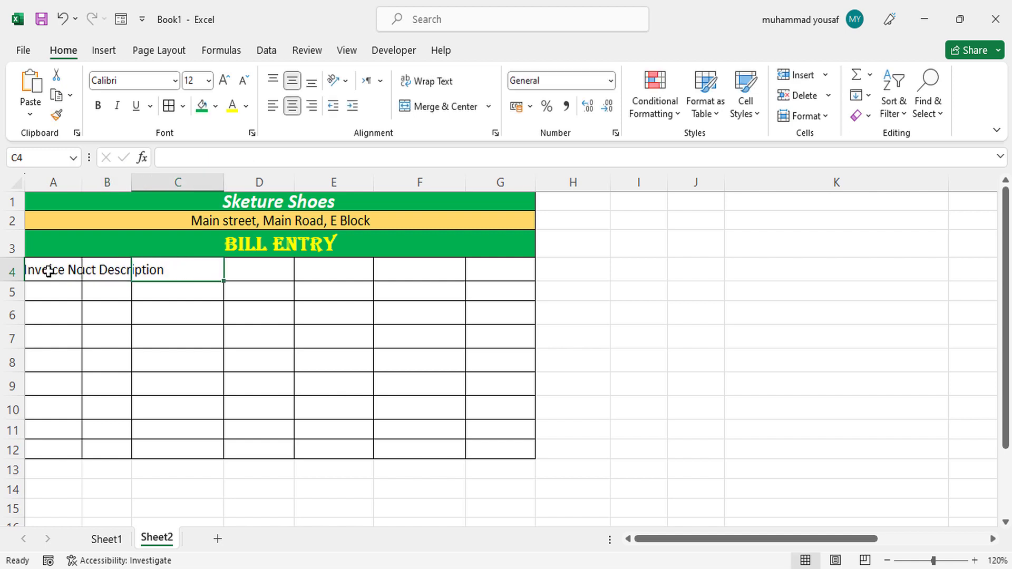
{"action": "type", "text": "Rate"}
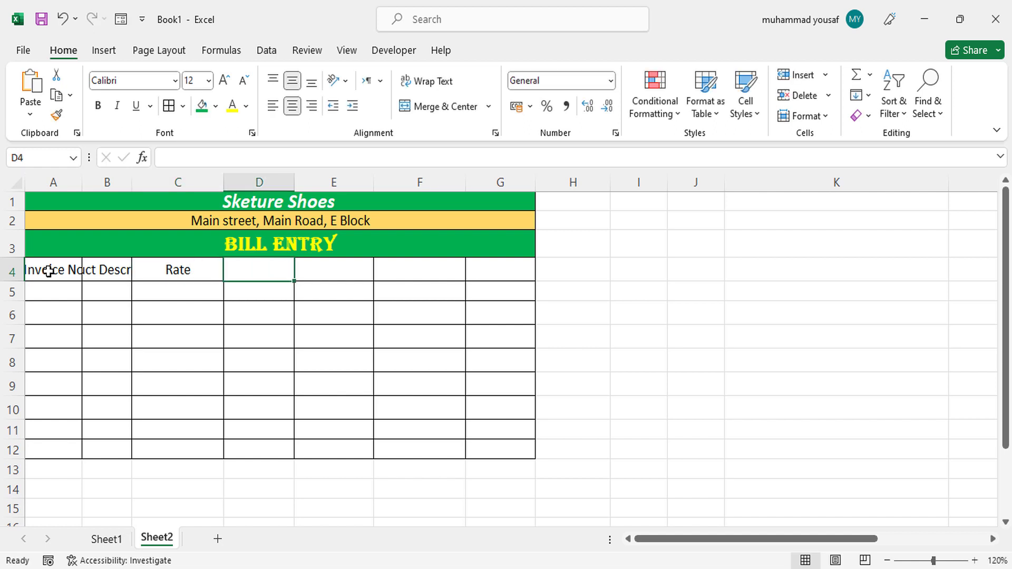
{"action": "type", "text": "Amount"}
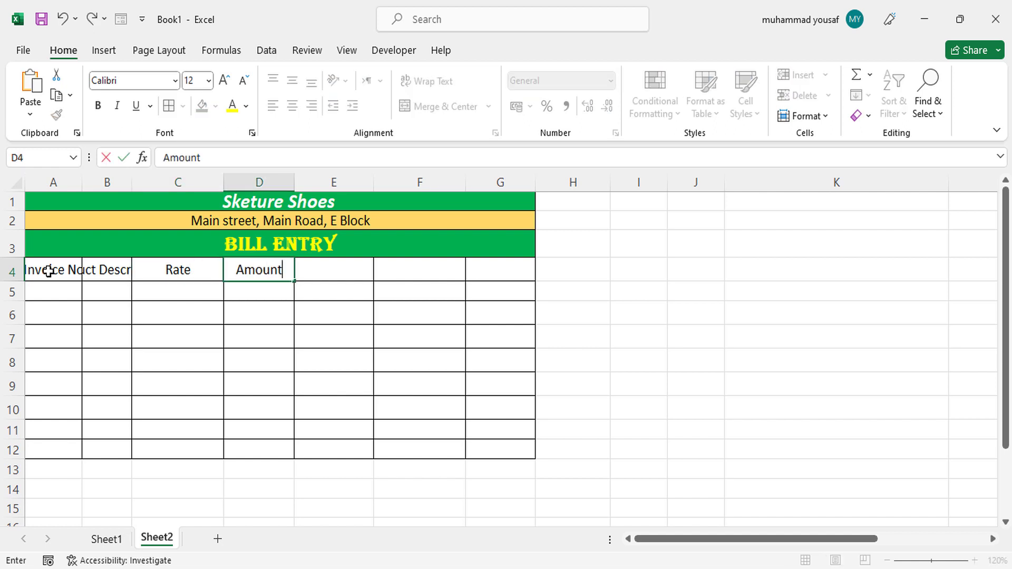
{"action": "key", "text": "enter"}
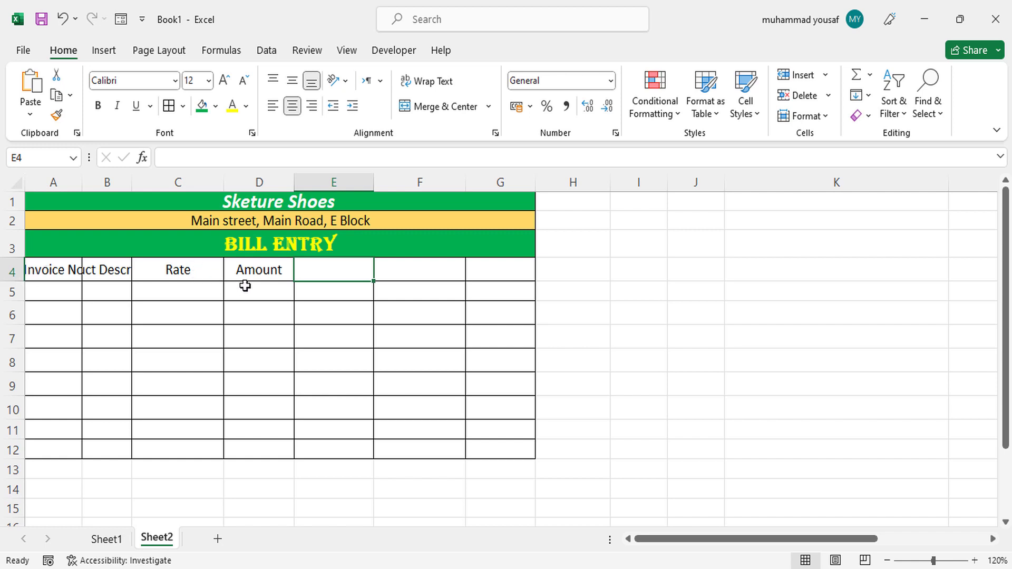
Correct D4 to Quantity, then add Amount, GST and Total Amount headers with larger font
{"action": "double_click", "coordinate": [259, 269]}
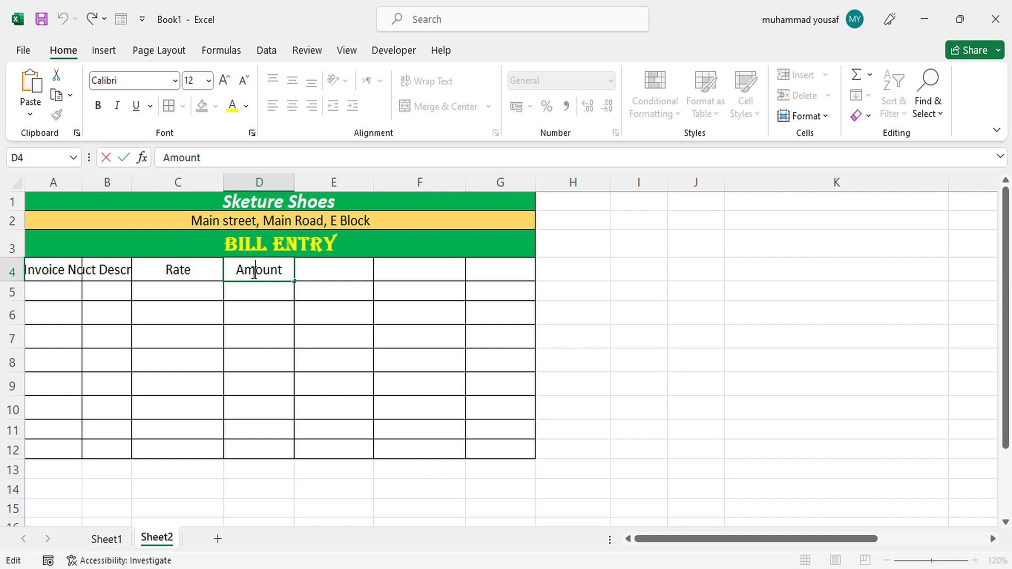
{"action": "type", "text": "Quantity"}
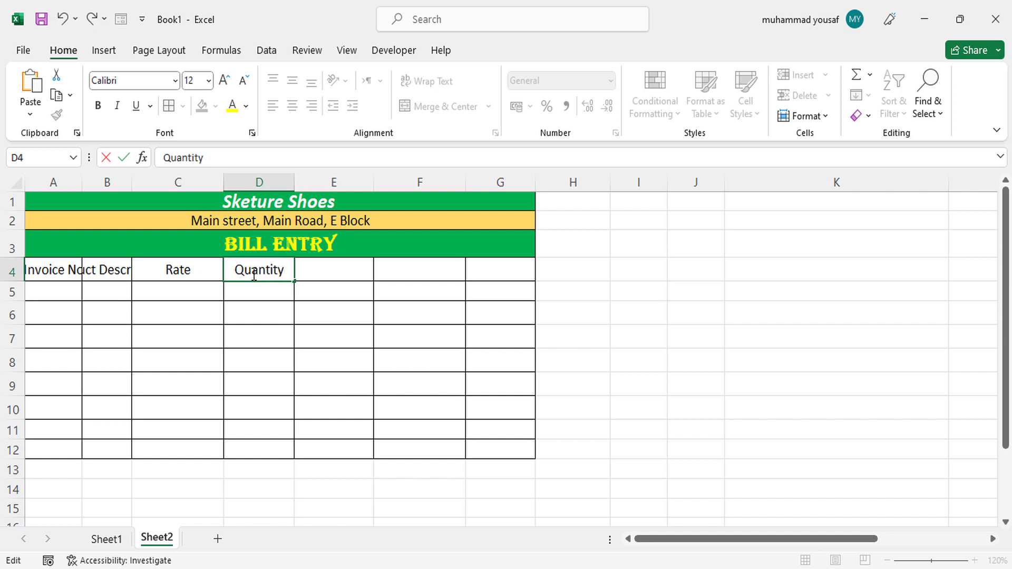
{"action": "type", "text": "Amou"}
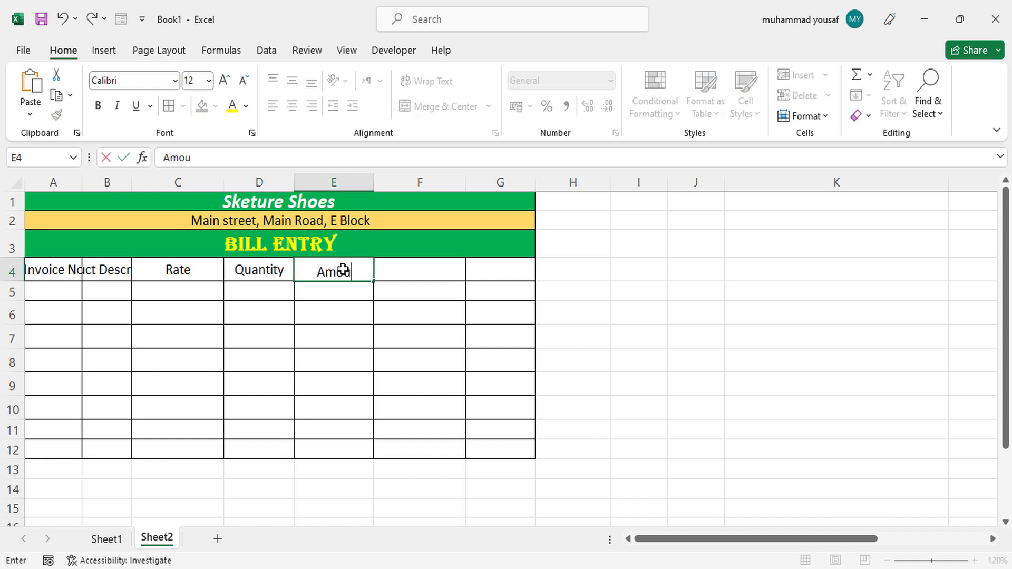
{"action": "type", "text": "nt"}
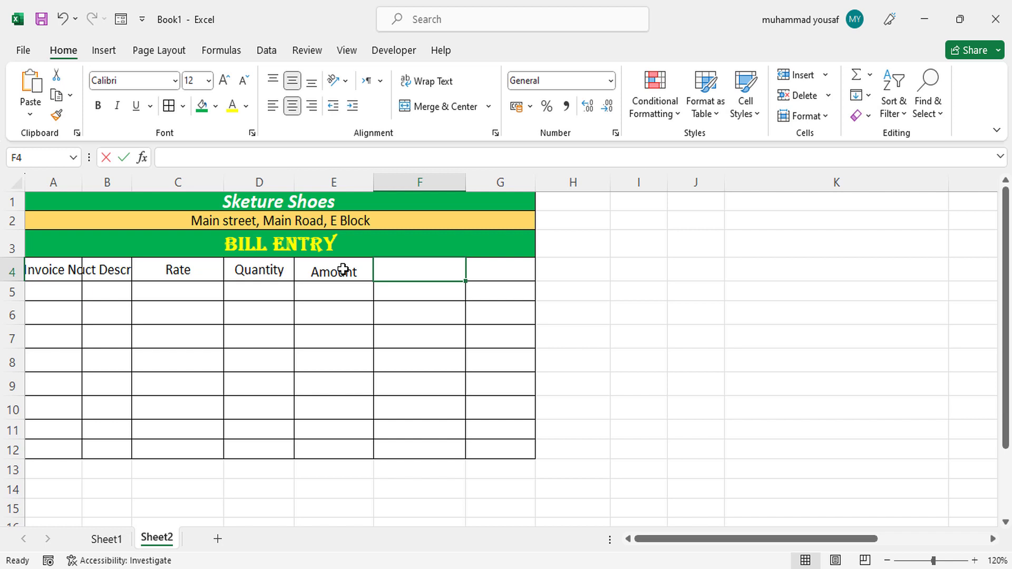
{"action": "type", "text": "GST"}
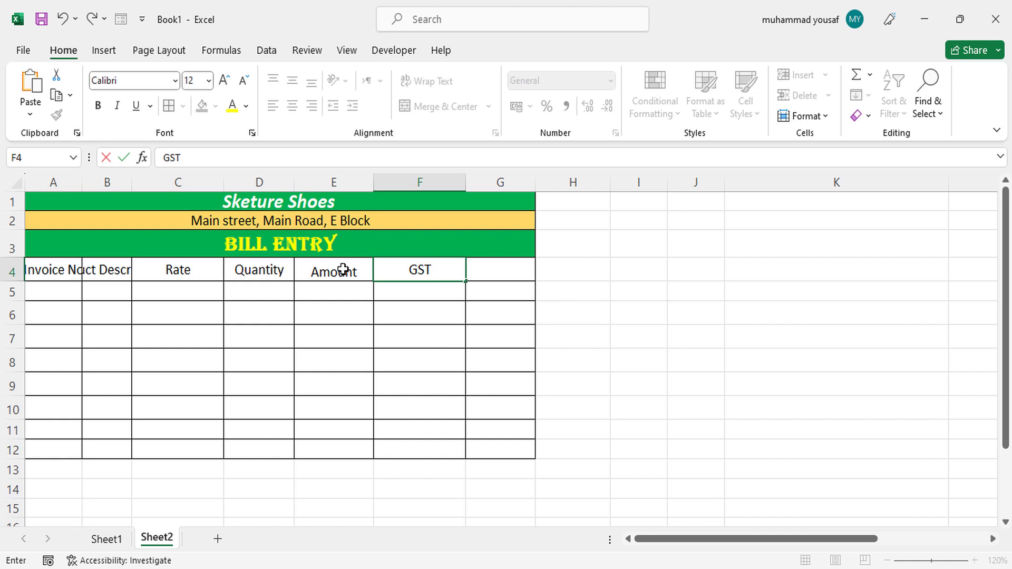
{"action": "left_click", "coordinate": [499, 268]}
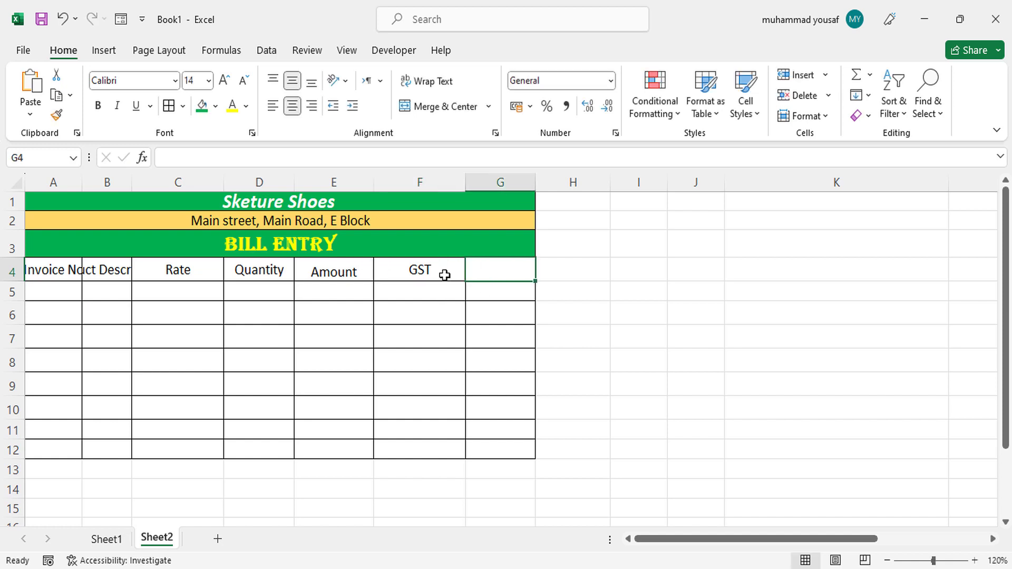
{"action": "mouse_move", "coordinate": [499, 284]}
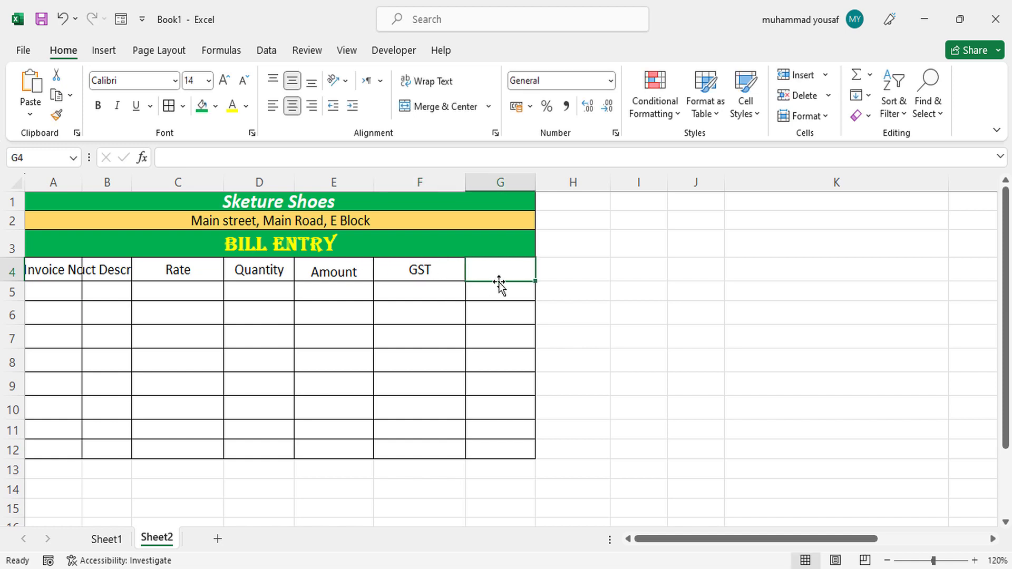
{"action": "type", "text": "Total Amount"}
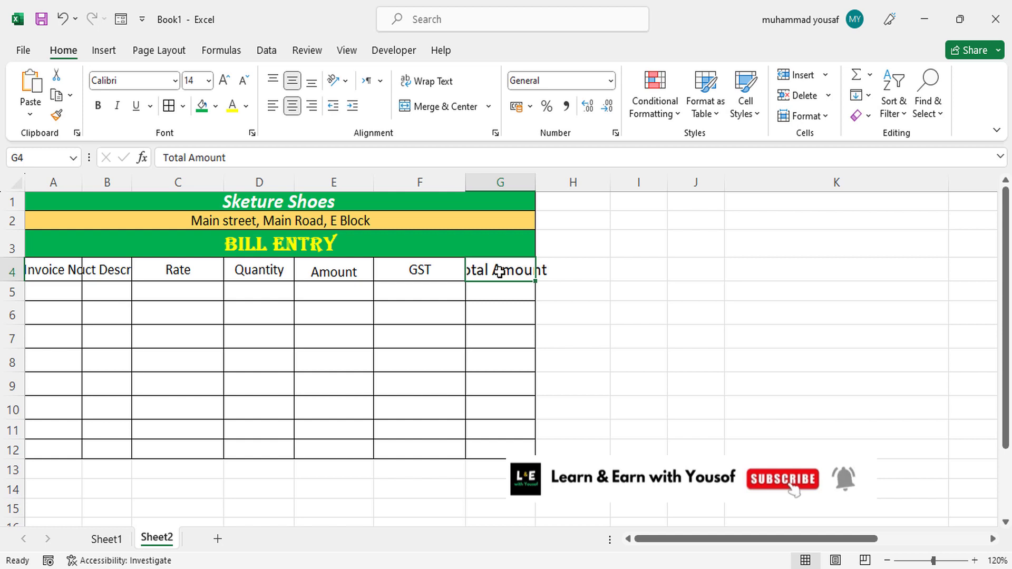
{"action": "left_click", "coordinate": [500, 314]}
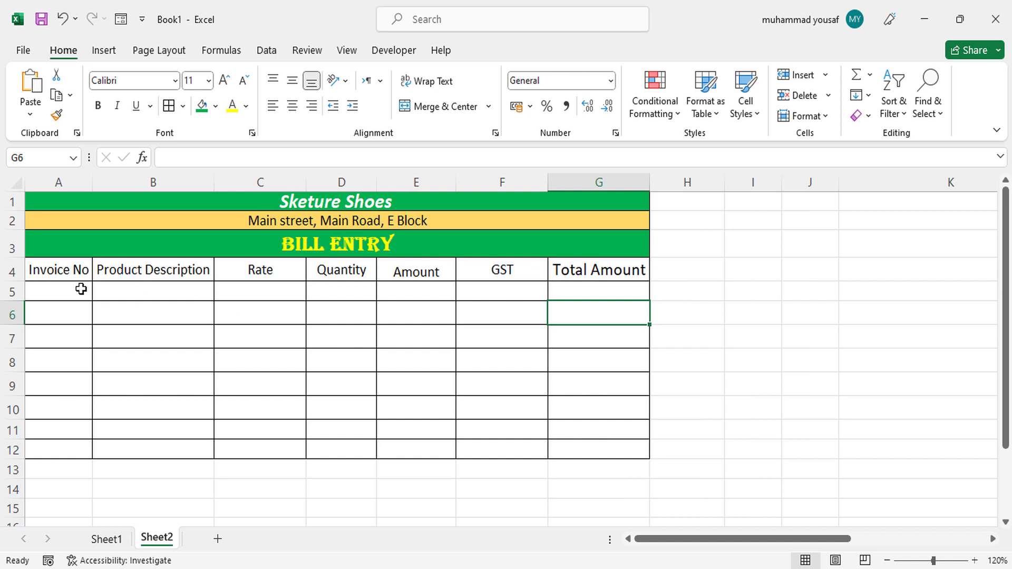
Enter invoice 10203 and product Black Design in the first data row
{"action": "left_click", "coordinate": [57, 297]}
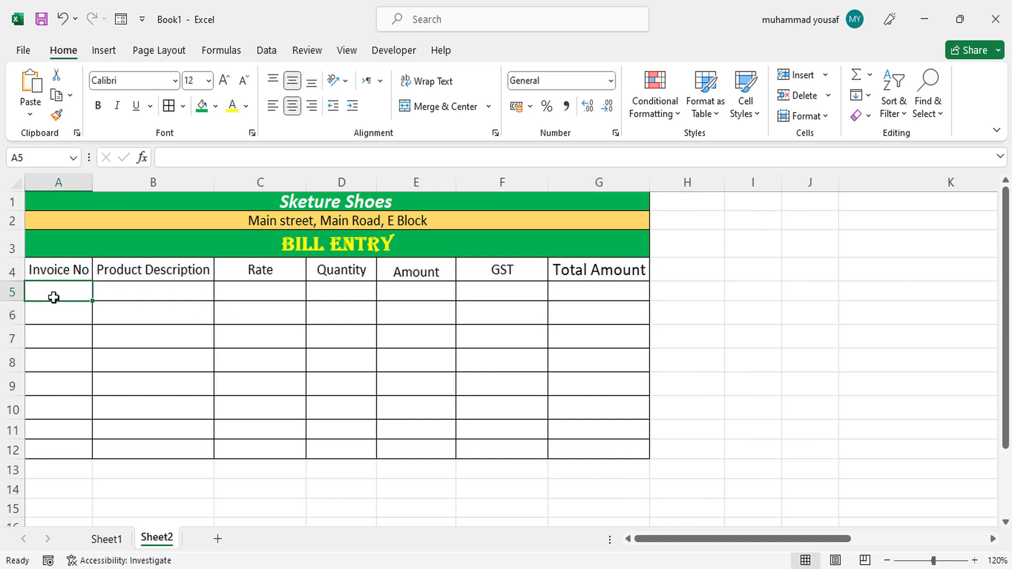
{"action": "type", "text": "10203"}
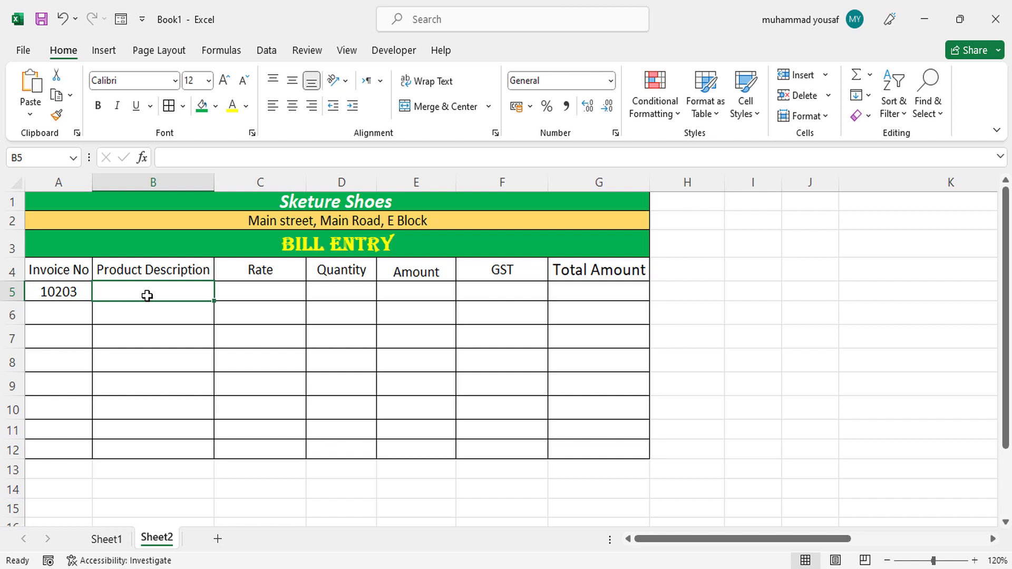
{"action": "type", "text": "Black Design"}
{"action": "left_click", "coordinate": [259, 291]}
{"action": "type", "text": "1100"}
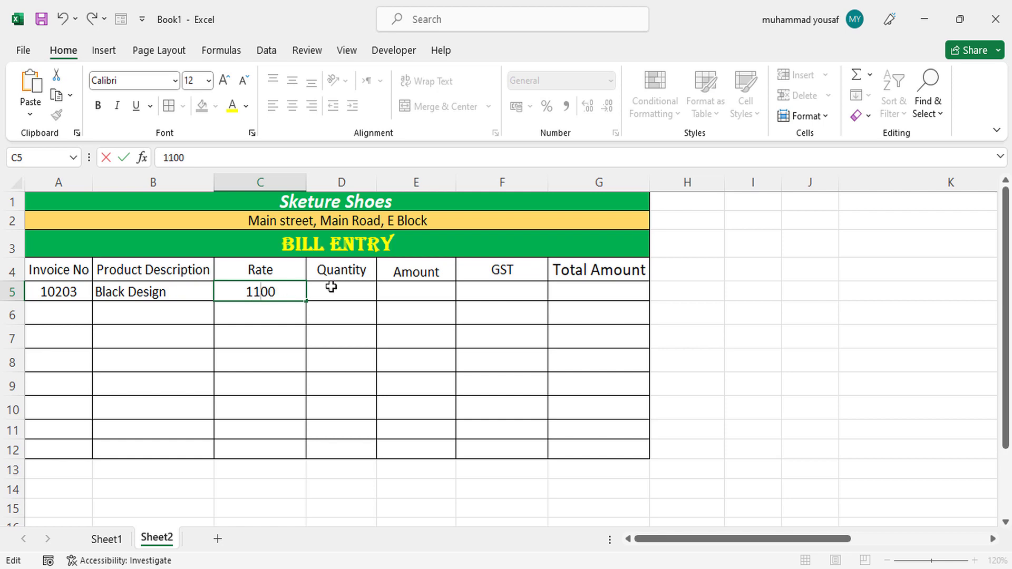
Enter quantity 3 in D5 and set its number format to General instead of a date
{"action": "left_click", "coordinate": [341, 291]}
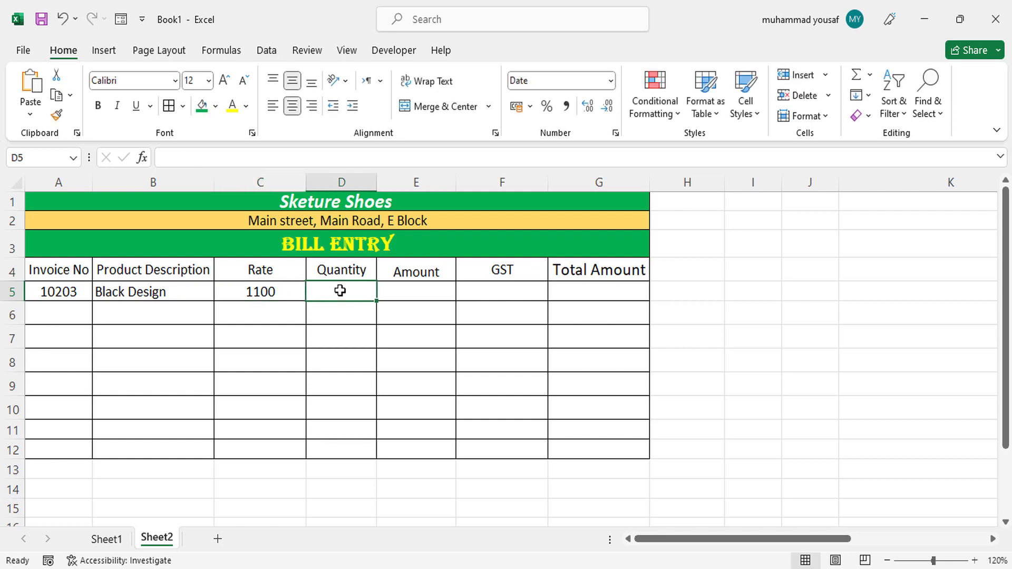
{"action": "type", "text": "3/01/1900"}
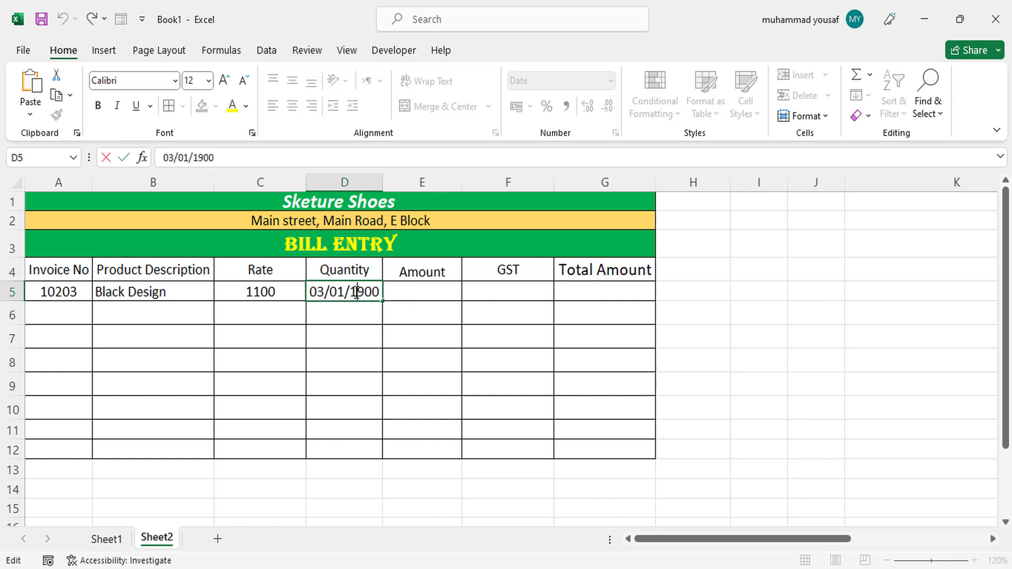
{"action": "double_click", "coordinate": [344, 291]}
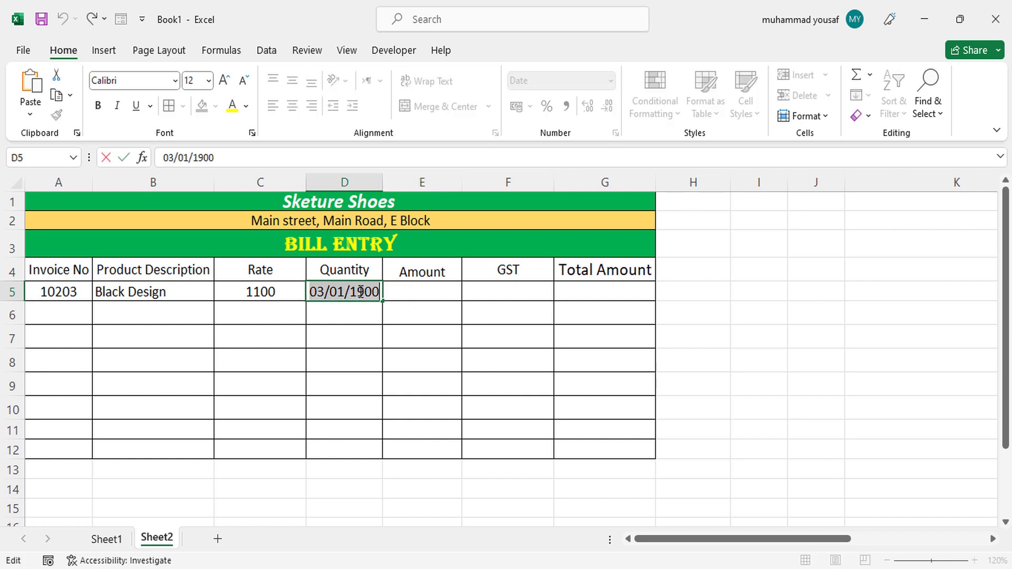
{"action": "type", "text": "3"}
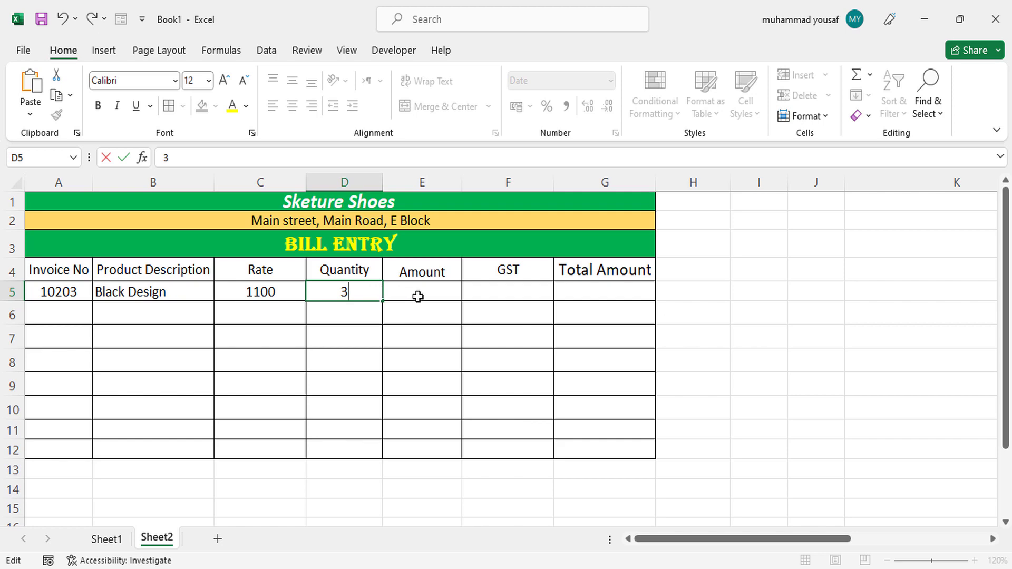
{"action": "key", "text": "Enter"}
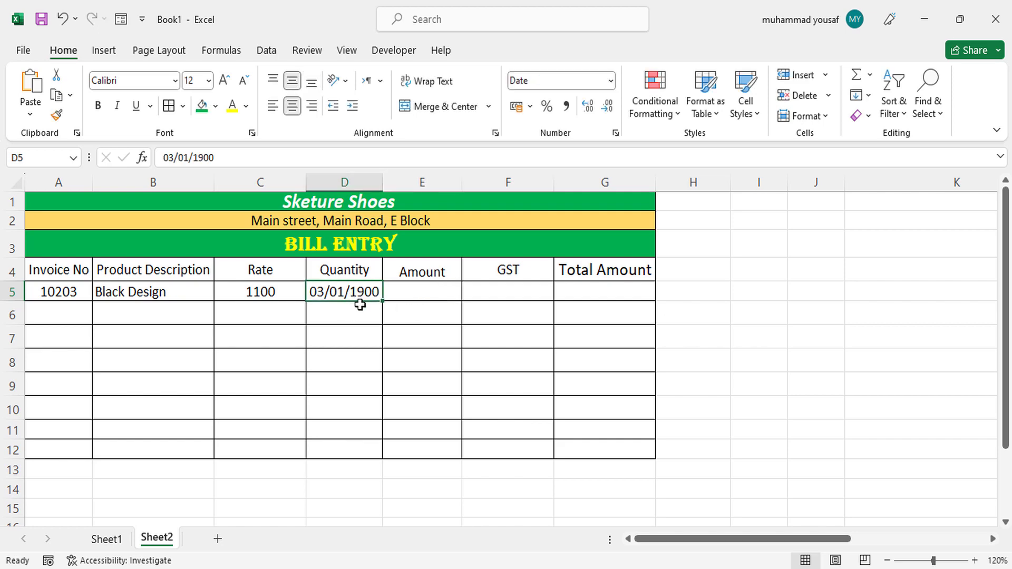
{"action": "left_click", "coordinate": [607, 81]}
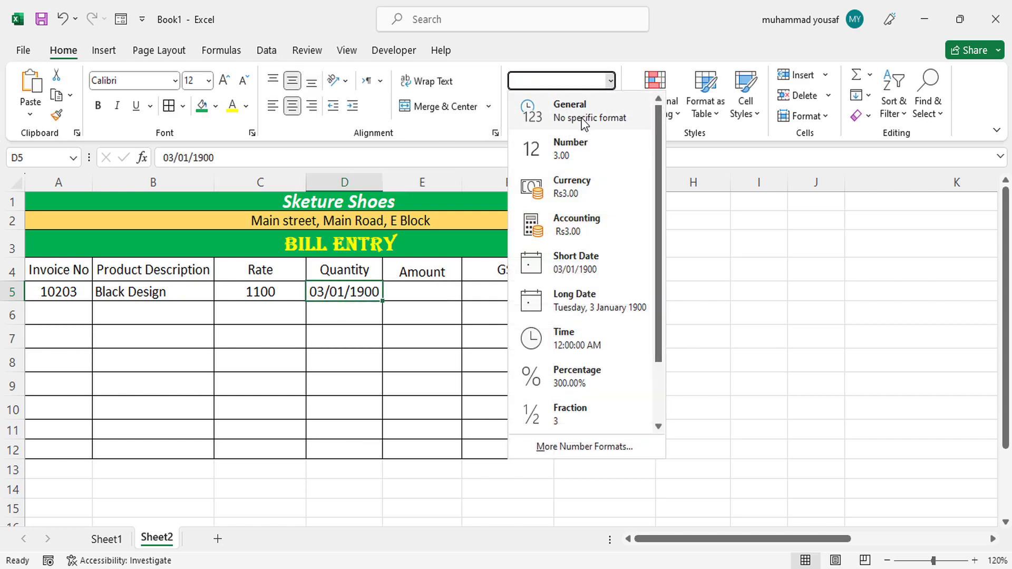
{"action": "left_click", "coordinate": [569, 109]}
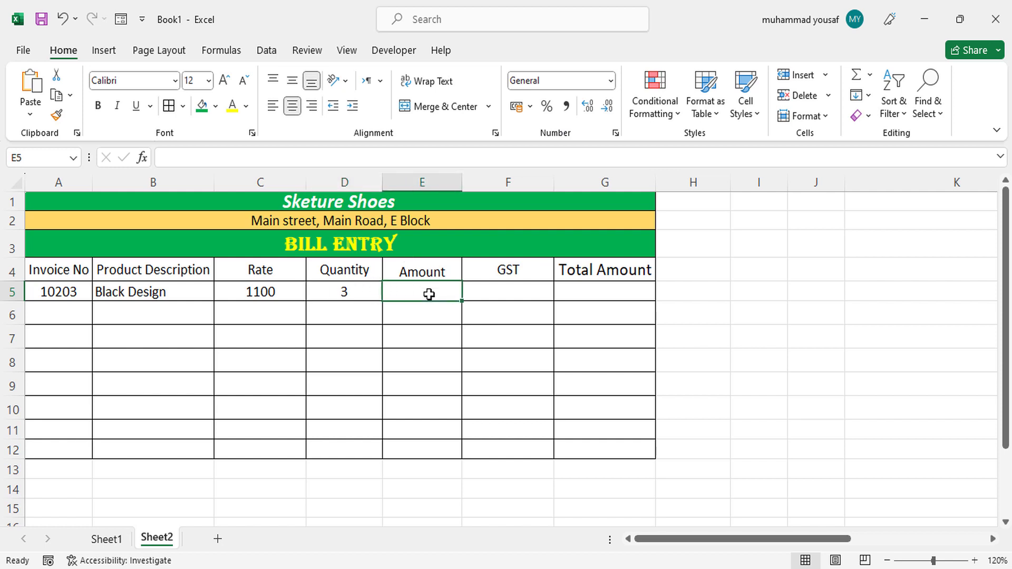
{"action": "mouse_move", "coordinate": [457, 329]}
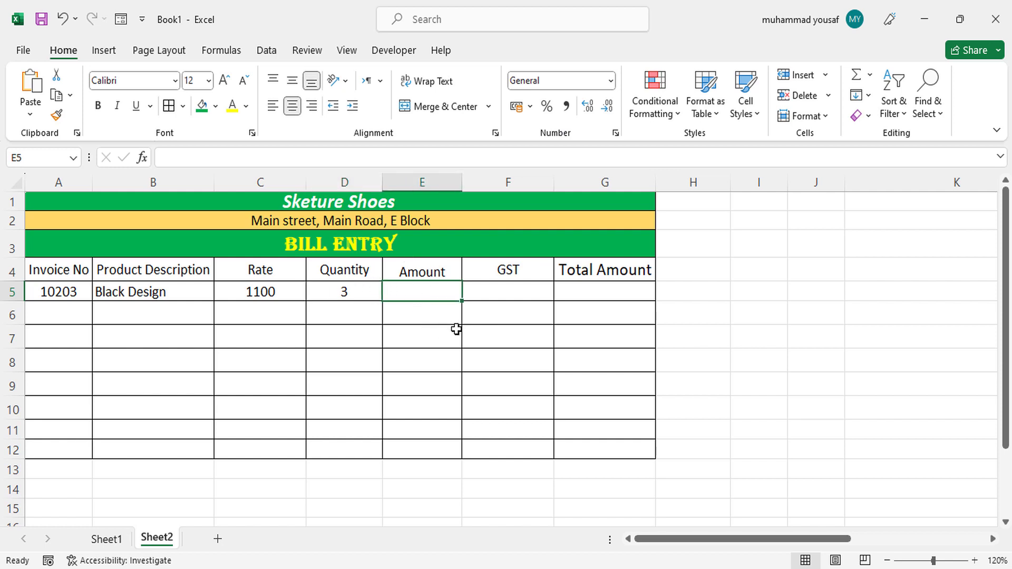
Compute the first Amount in E5 as rate times quantity (=C5*D5)
{"action": "left_click", "coordinate": [422, 291]}
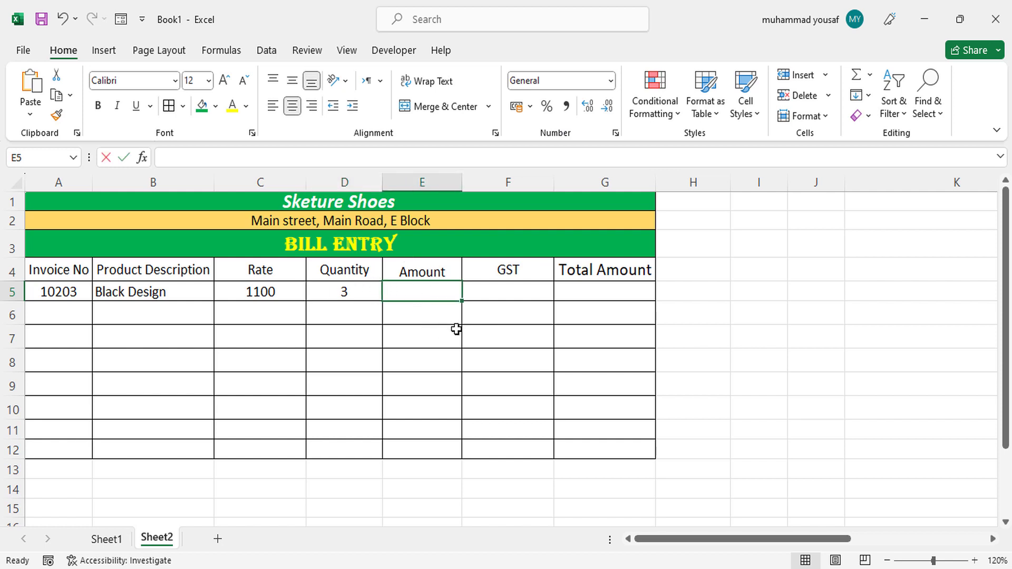
{"action": "left_click", "coordinate": [260, 290]}
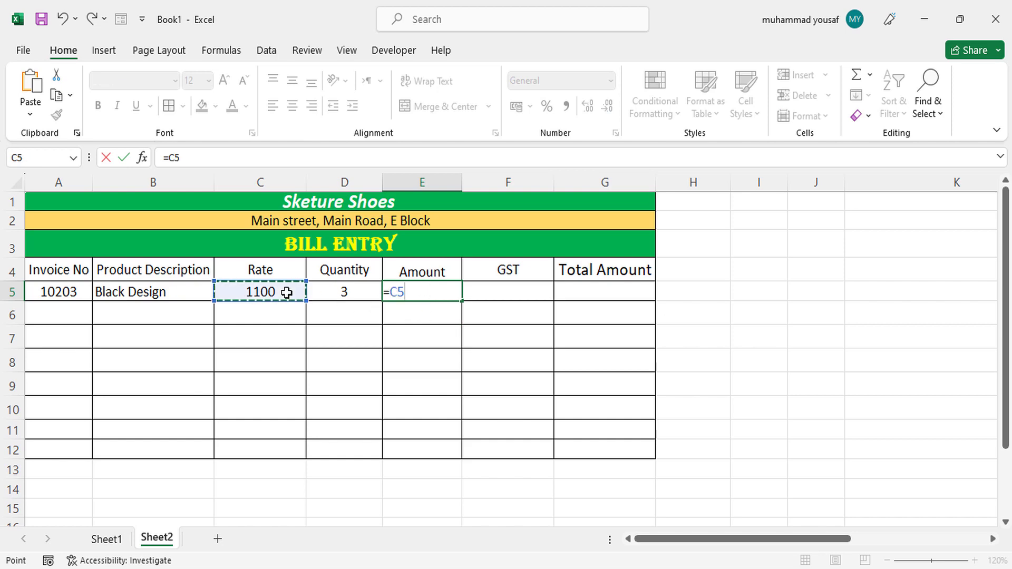
{"action": "left_click", "coordinate": [344, 291]}
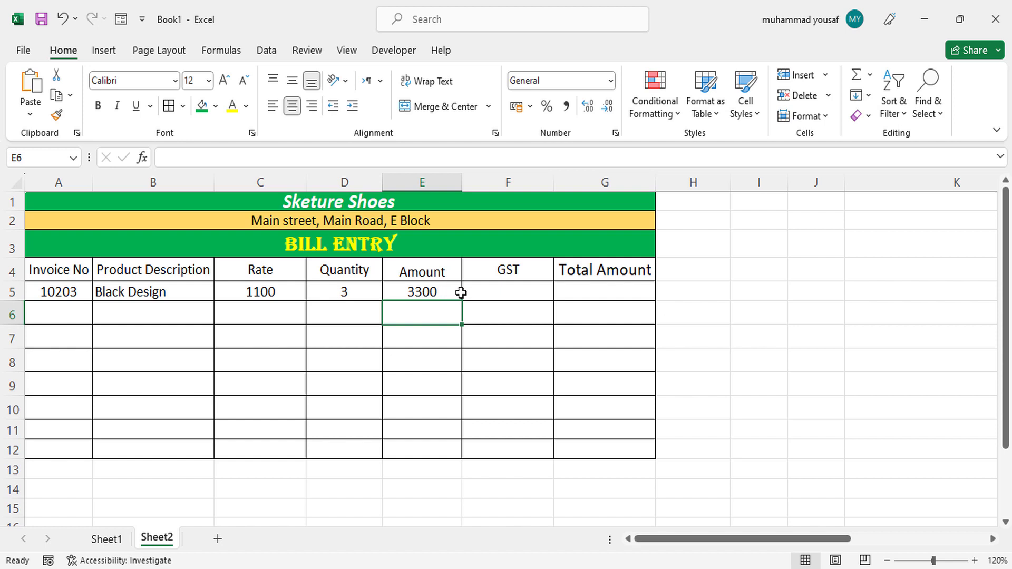
Rename the header to GST 12% and enter the GST formula =E5*12/100 in F5
{"action": "left_click", "coordinate": [507, 270]}
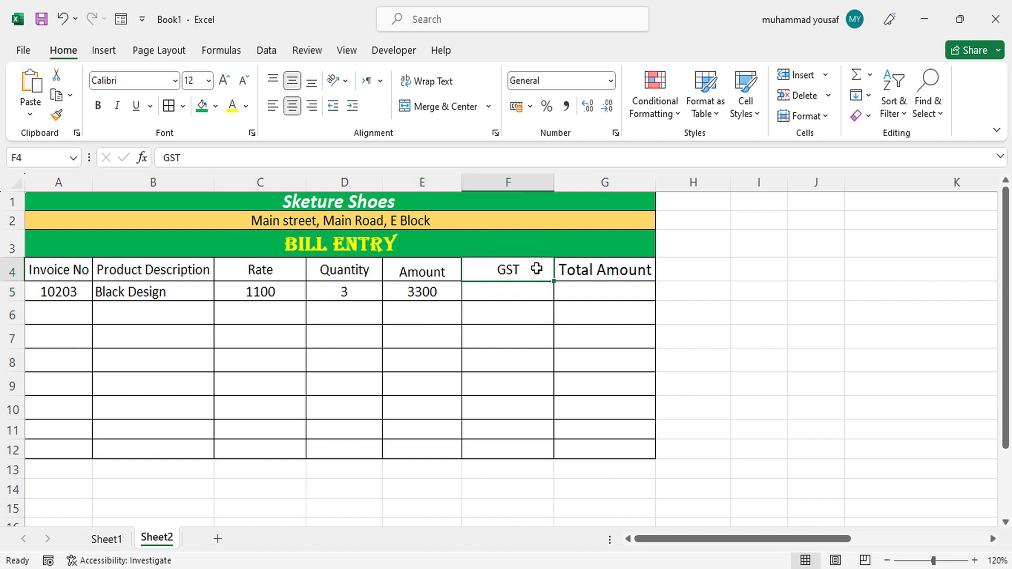
{"action": "double_click", "coordinate": [507, 269]}
{"action": "type", "text": " 12%"}
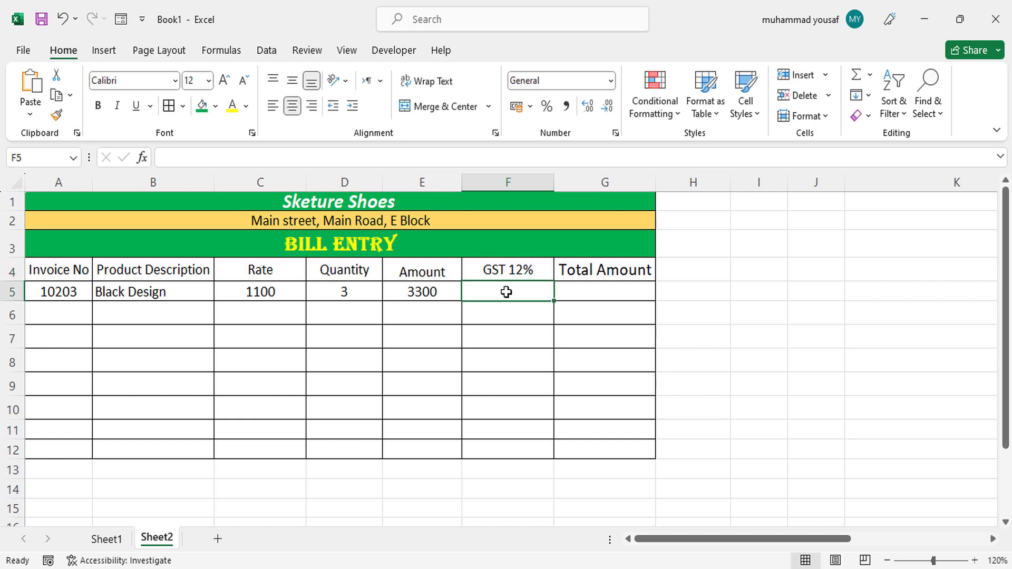
{"action": "type", "text": "=E5*"}
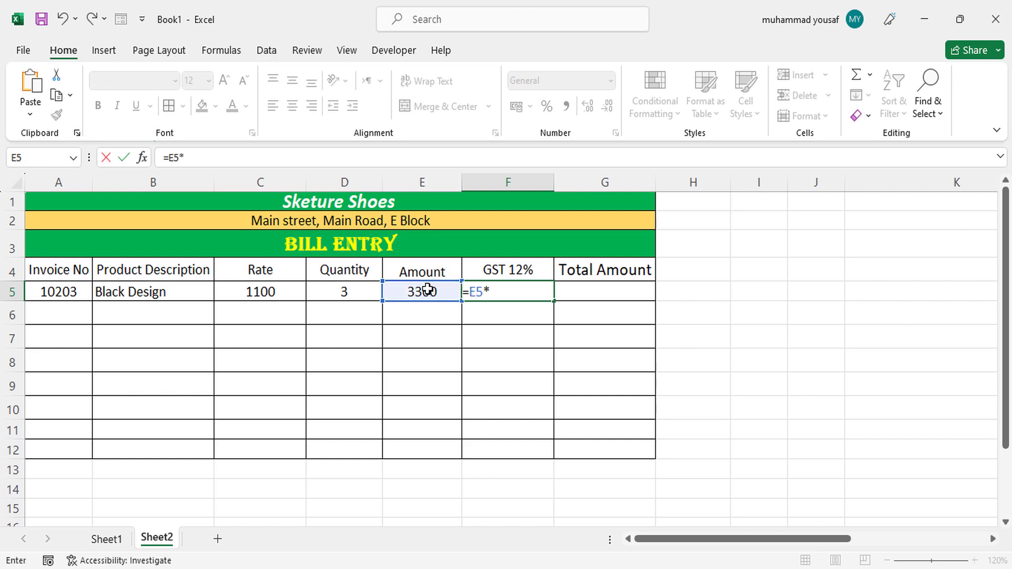
{"action": "type", "text": "12/"}
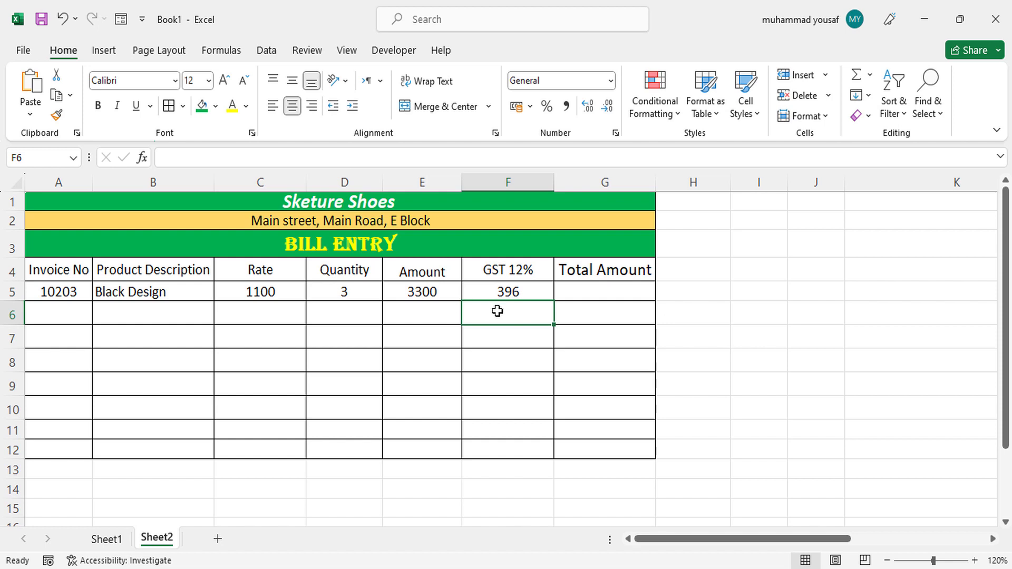
Enter the Total Amount formula =E5+F5 in G5 giving 3696
{"action": "left_click", "coordinate": [604, 291]}
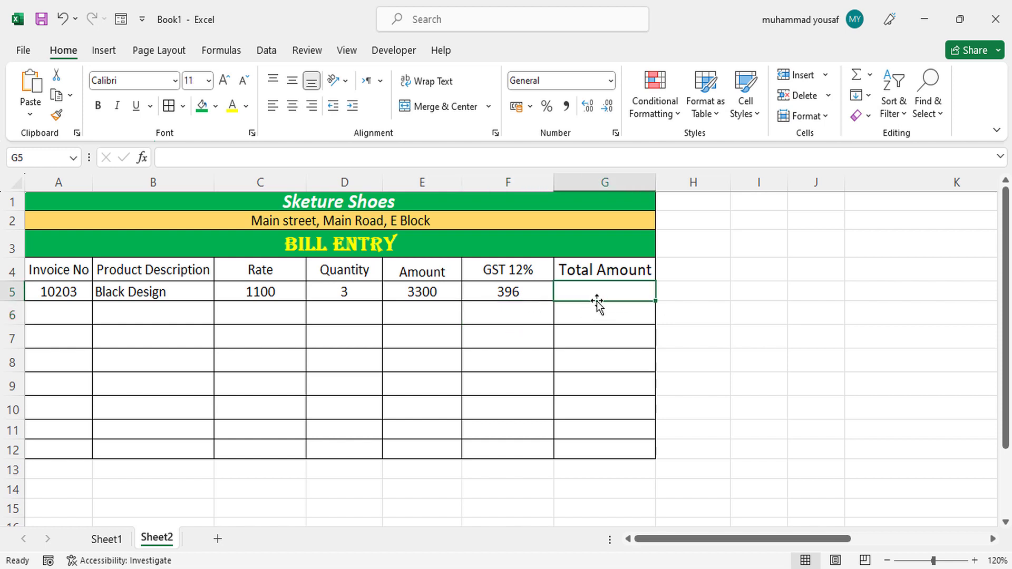
{"action": "type", "text": "="}
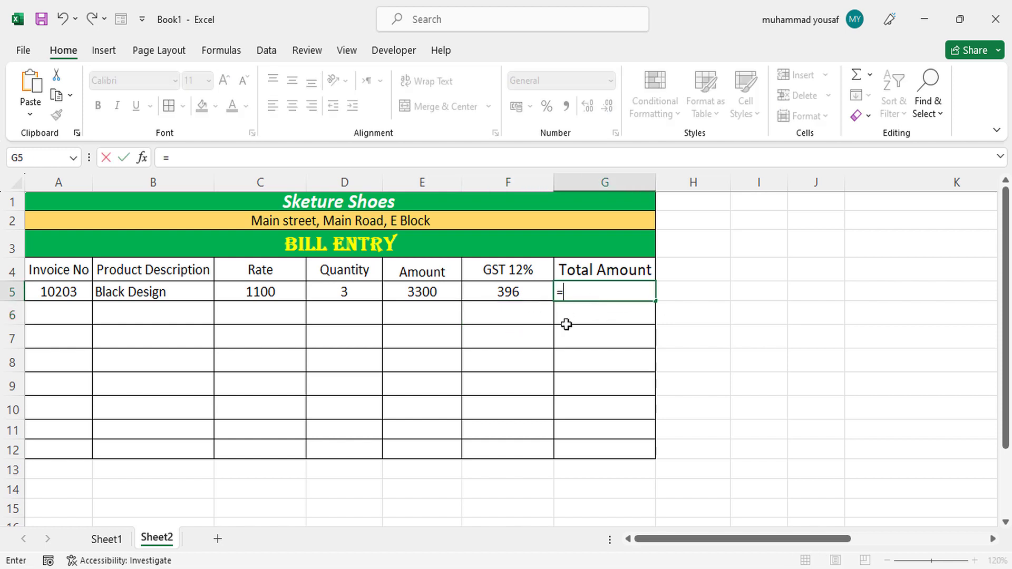
{"action": "left_click", "coordinate": [421, 291]}
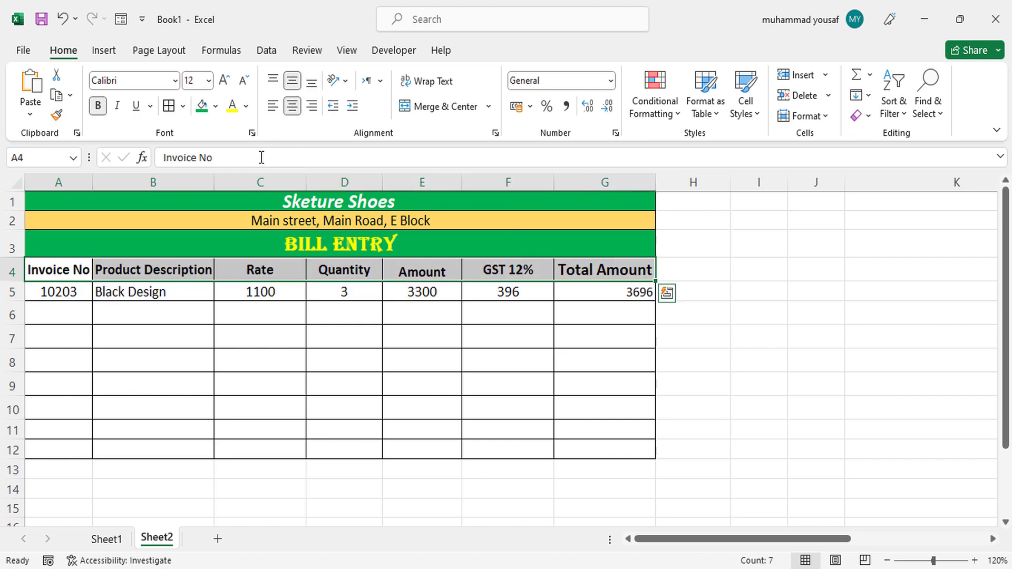
Fill the header row A4:G4 with orange
{"action": "left_click", "coordinate": [217, 106]}
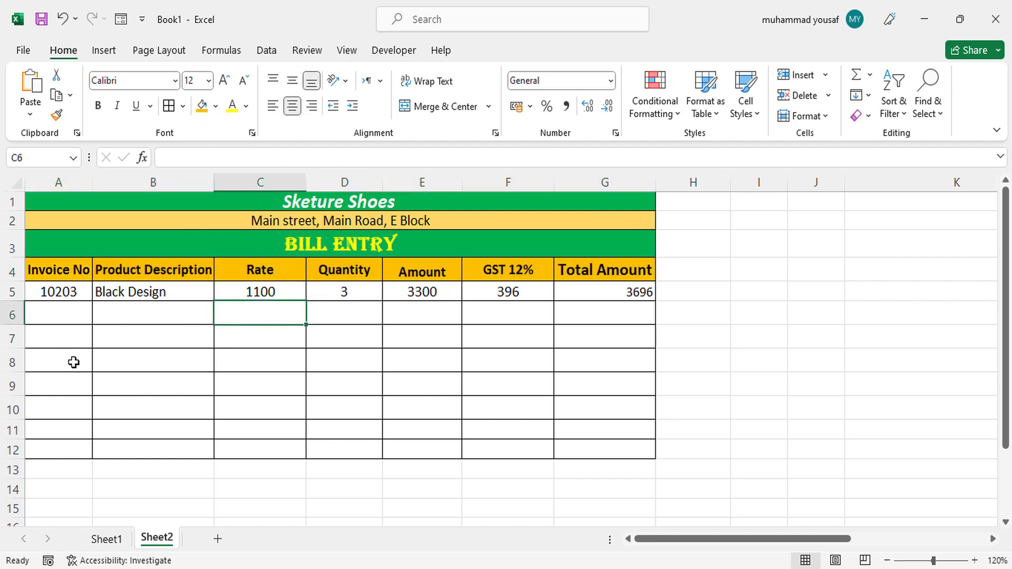
{"action": "mouse_move", "coordinate": [200, 347]}
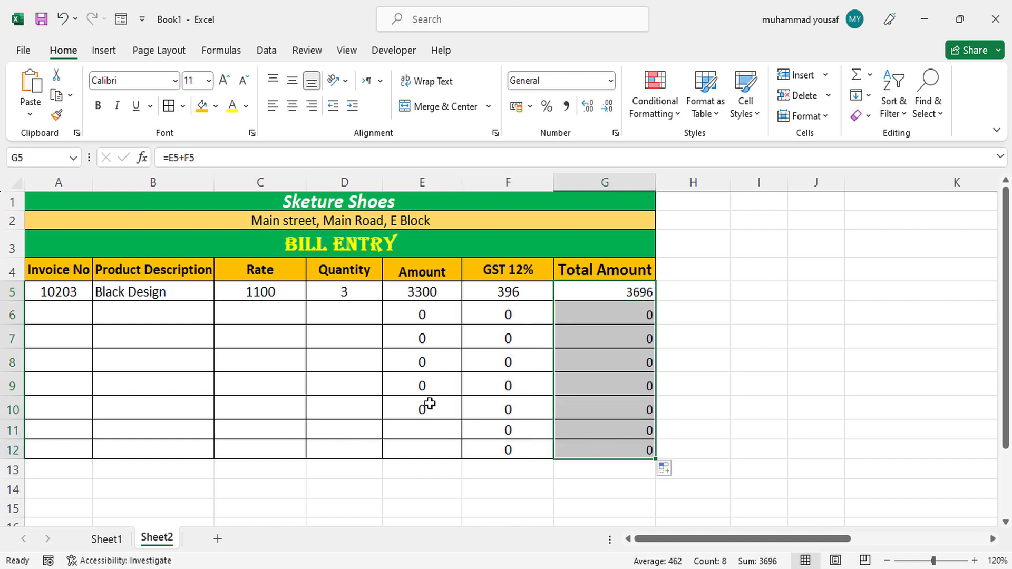
Copy the Amount, GST and Total Amount formulas down through row 12
{"action": "left_click", "coordinate": [421, 291]}
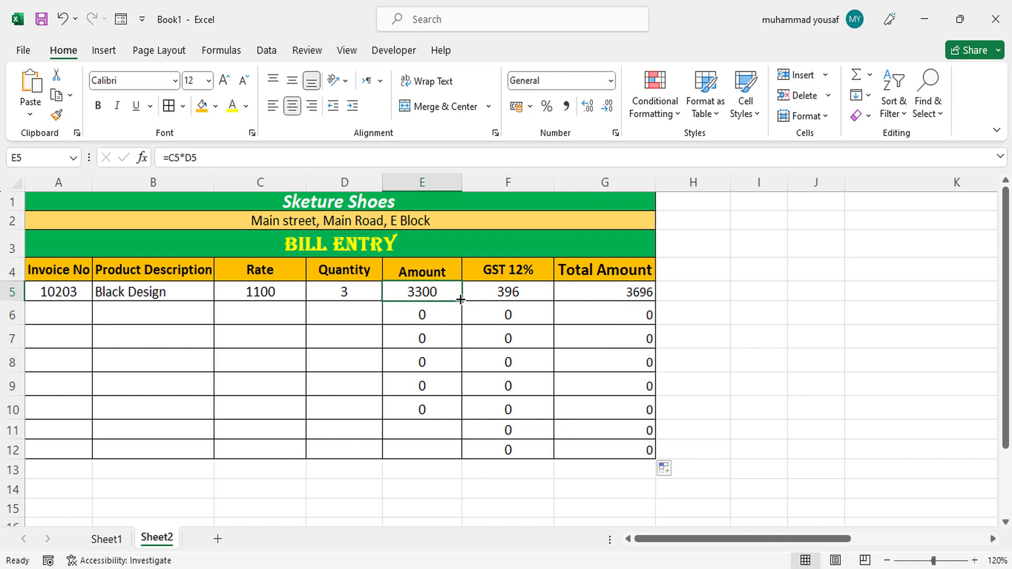
{"action": "left_click_drag", "start_coordinate": [461, 300], "coordinate": [457, 450]}
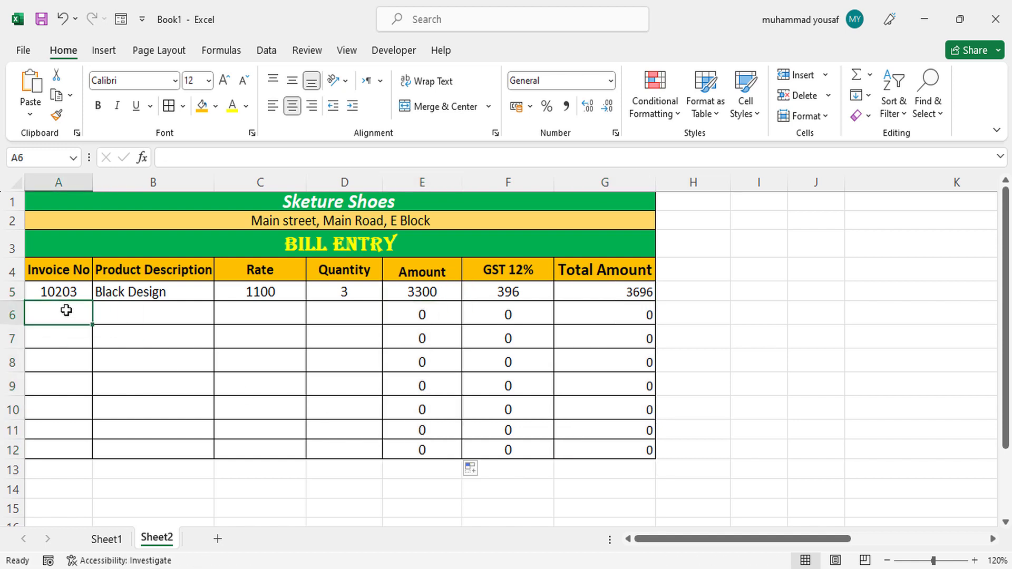
Enter a second invoice 102230, Bue Design, quantity 2, totalling 2688
{"action": "type", "text": "102230"}
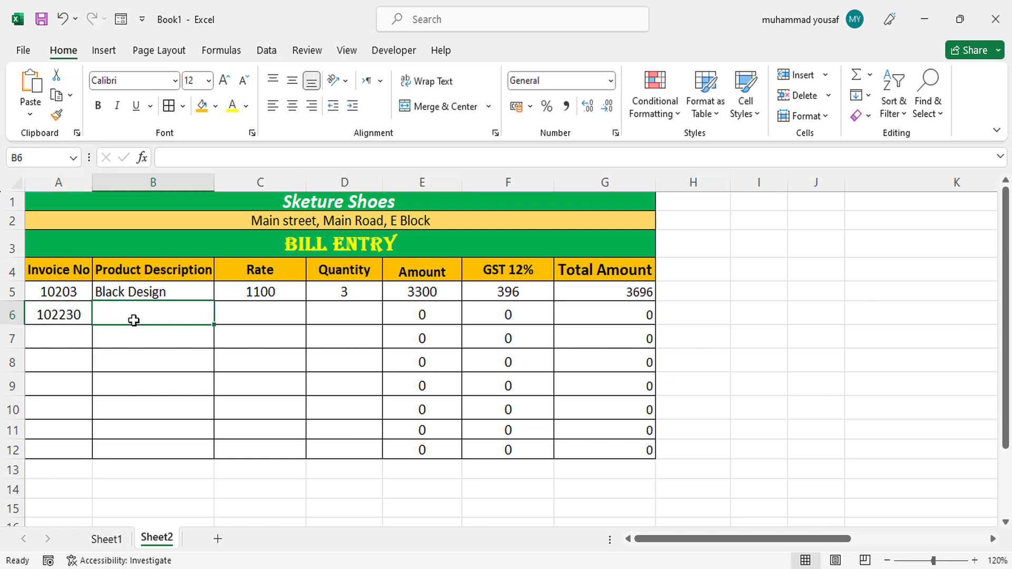
{"action": "type", "text": "Bue Design"}
{"action": "left_click", "coordinate": [260, 313]}
{"action": "type", "text": "1200"}
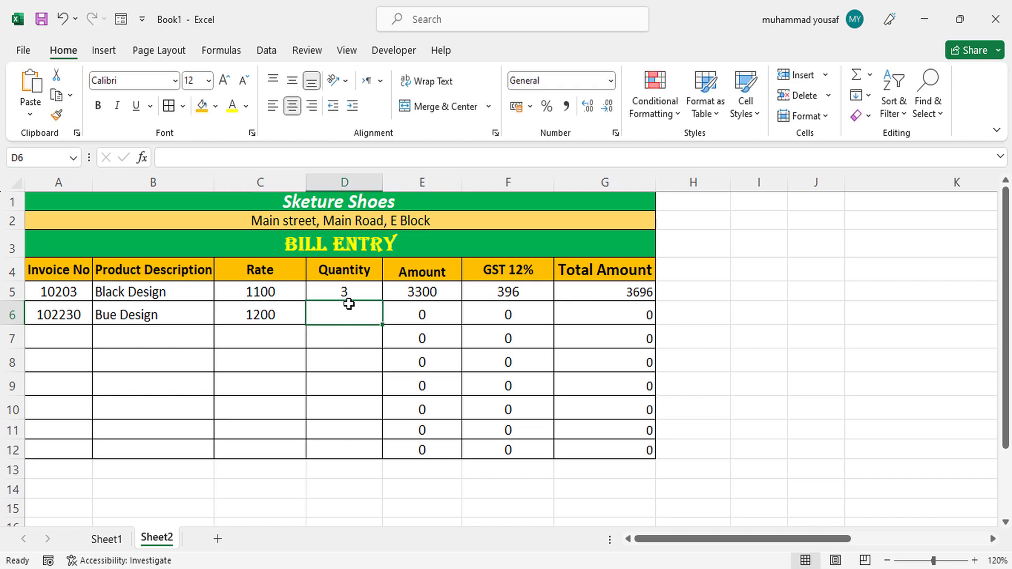
{"action": "type", "text": "2"}
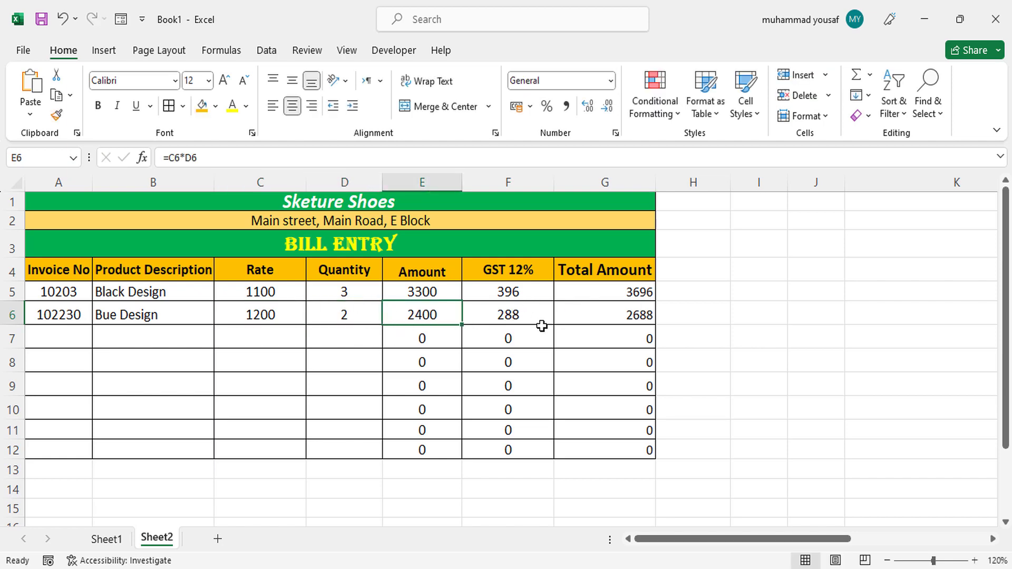
{"action": "left_click", "coordinate": [58, 337]}
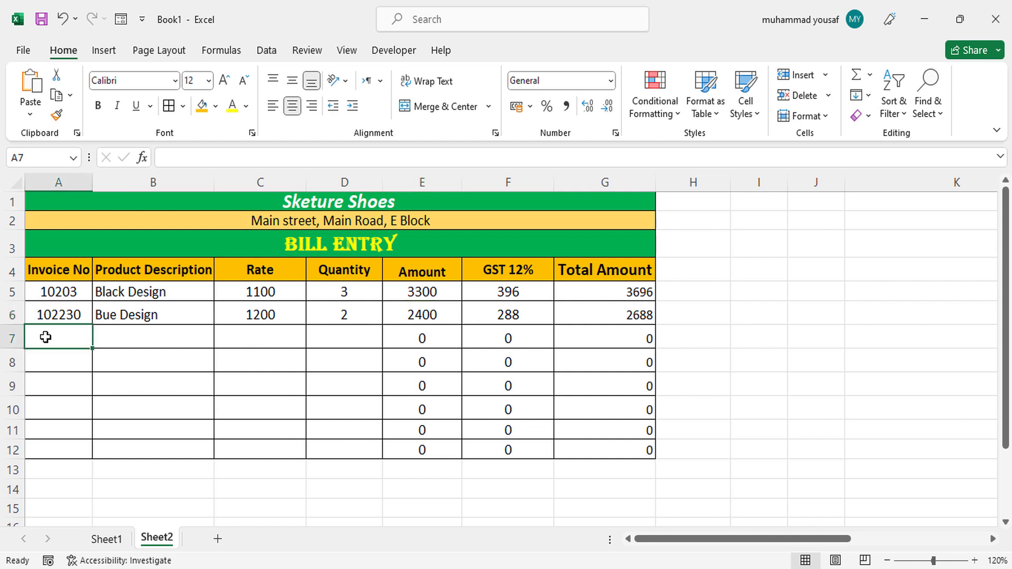
{"action": "mouse_move", "coordinate": [191, 403]}
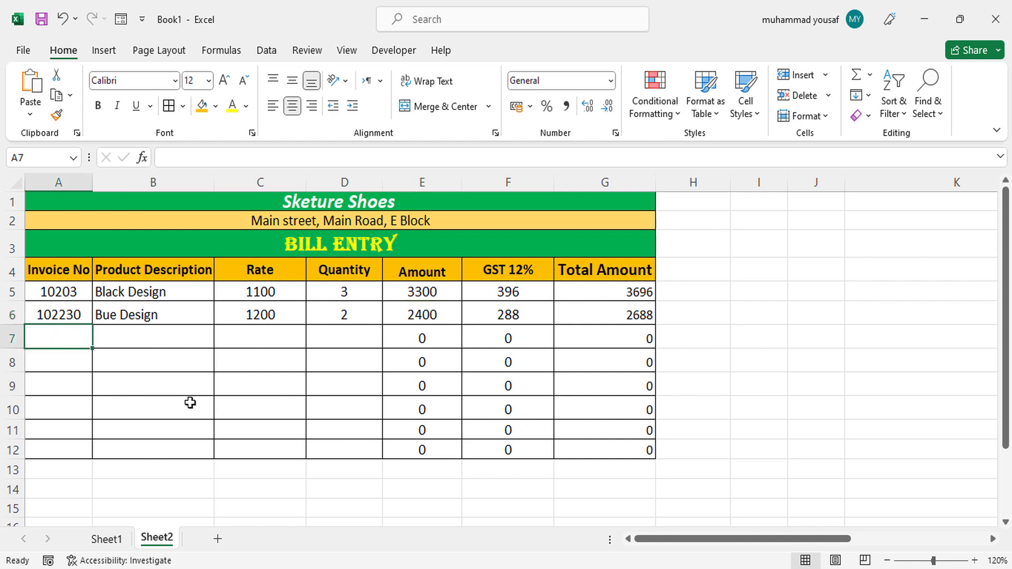
{"action": "mouse_move", "coordinate": [82, 298]}
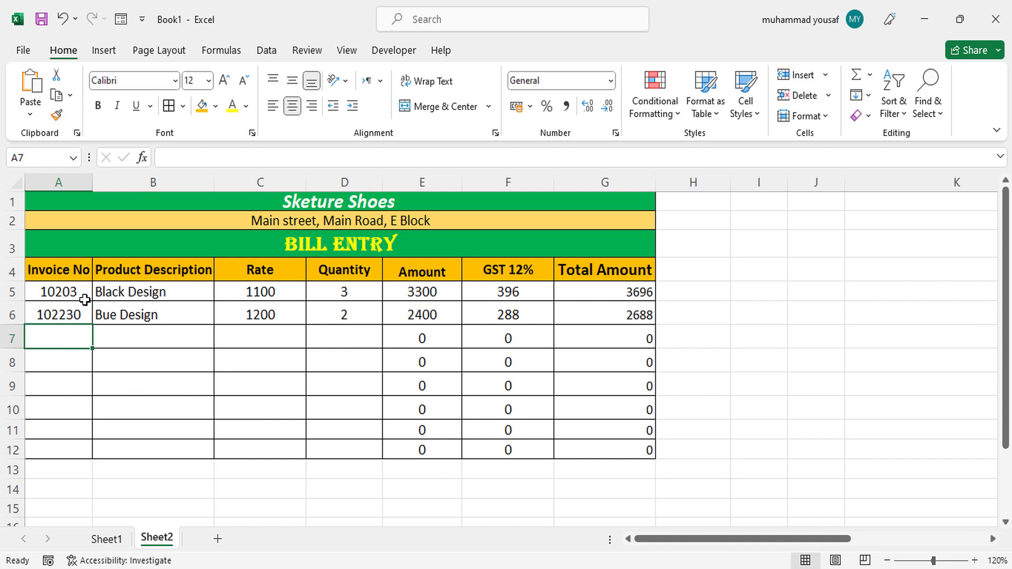
Extend invoice numbers and alternating Black/Bue Design descriptions down to row 12
{"action": "left_click_drag", "start_coordinate": [57, 291], "coordinate": [57, 314]}
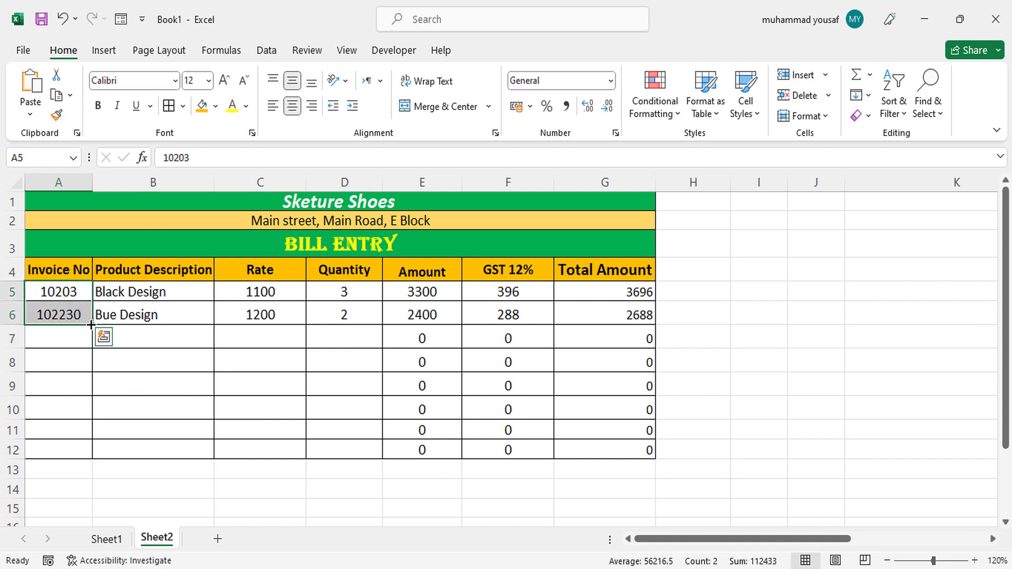
{"action": "left_click_drag", "start_coordinate": [93, 318], "coordinate": [92, 455]}
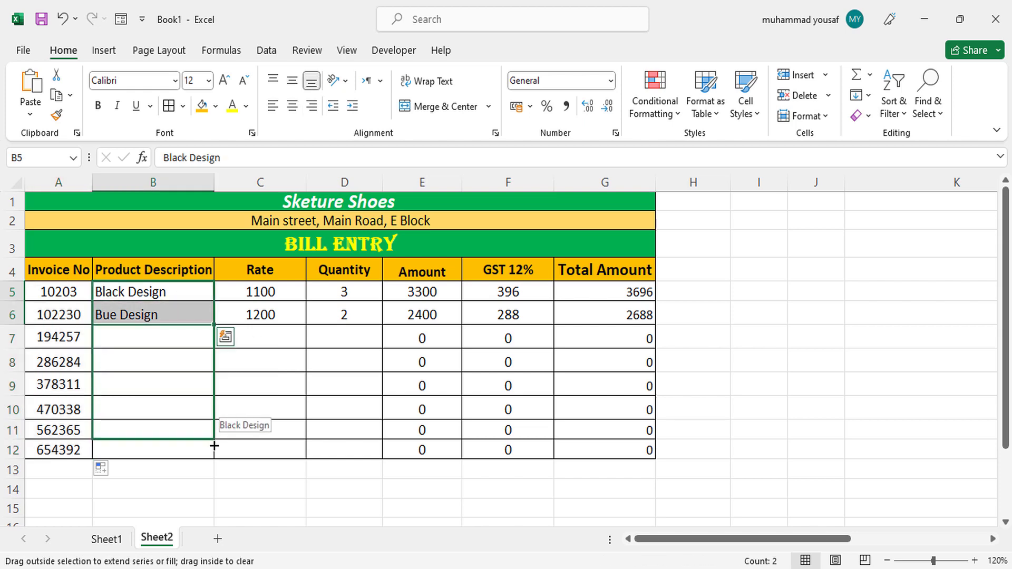
{"action": "left_click_drag", "start_coordinate": [215, 319], "coordinate": [215, 449]}
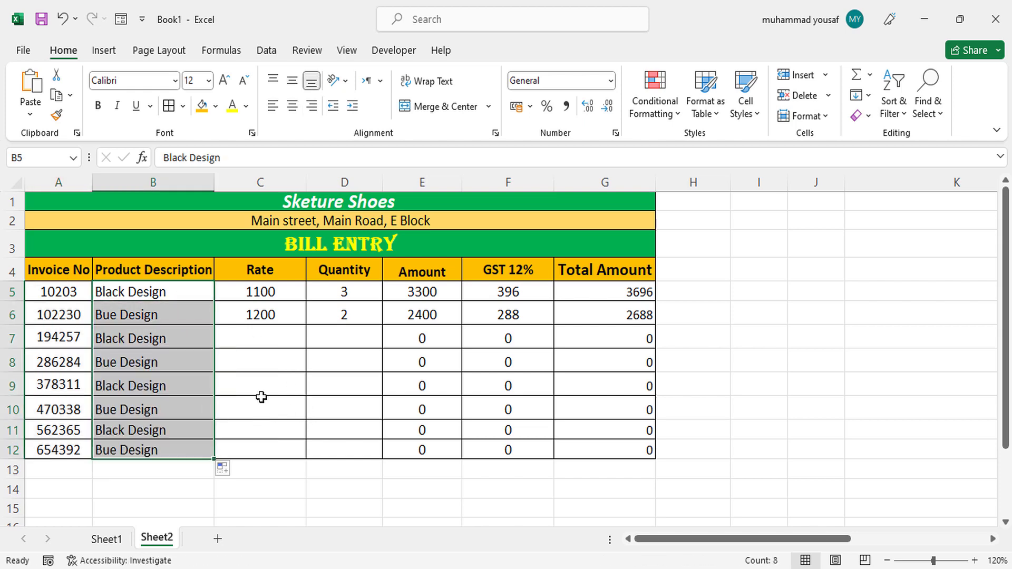
{"action": "left_click", "coordinate": [259, 336]}
{"action": "type", "text": "230"}
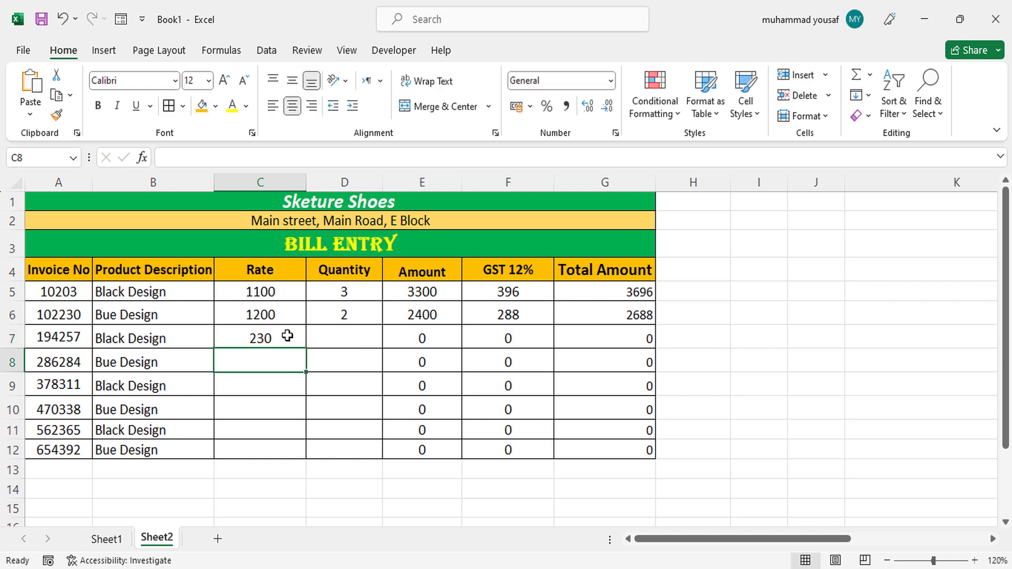
Enter rates 34, 56, 70, 800, 900 and quantities 3–8 so all eight invoices calculate totals
{"action": "type", "text": "34"}
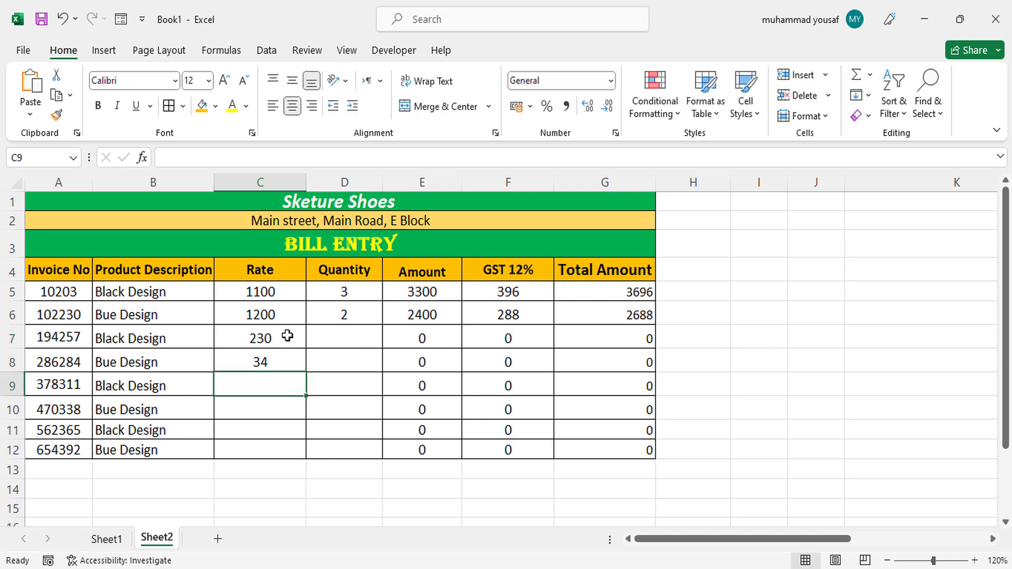
{"action": "type", "text": "70"}
{"action": "left_click", "coordinate": [259, 429]}
{"action": "type", "text": "800"}
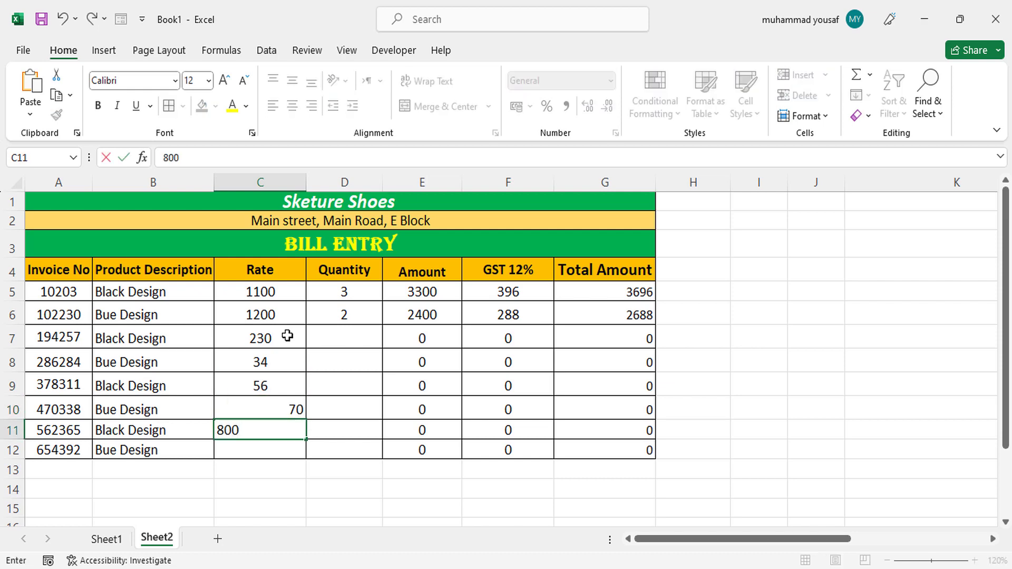
{"action": "type", "text": "900"}
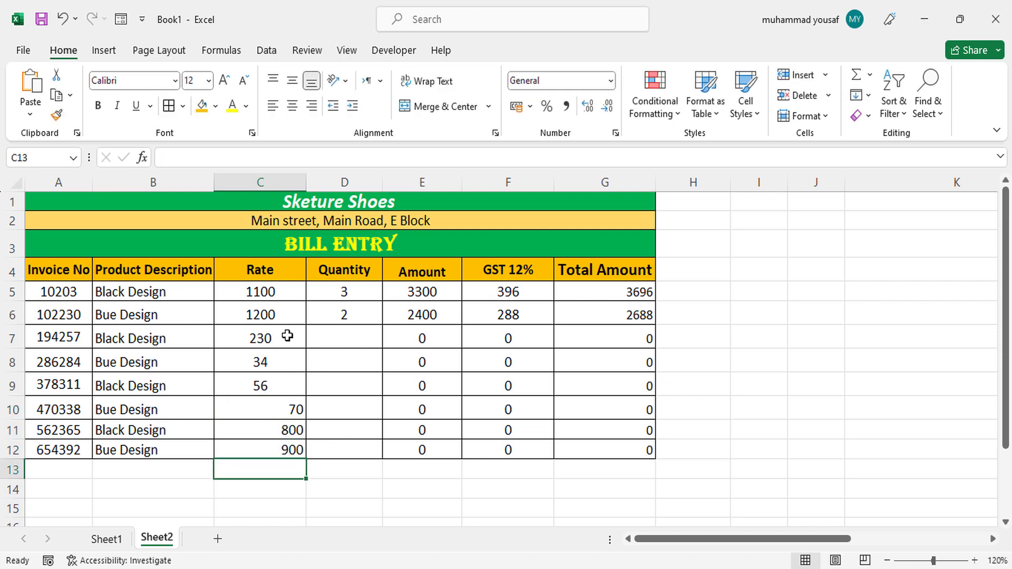
{"action": "left_click", "coordinate": [259, 385]}
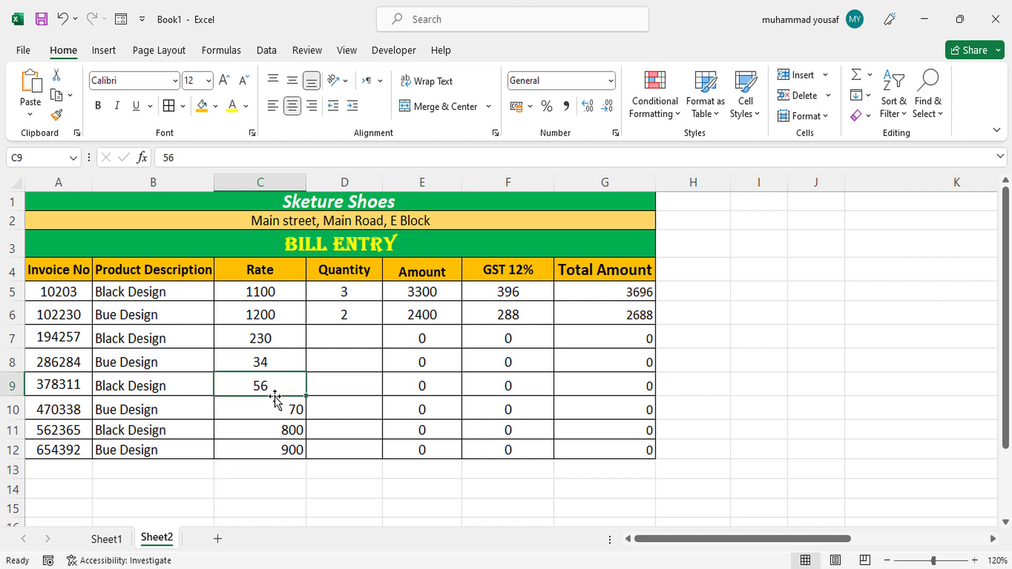
{"action": "left_click", "coordinate": [343, 337]}
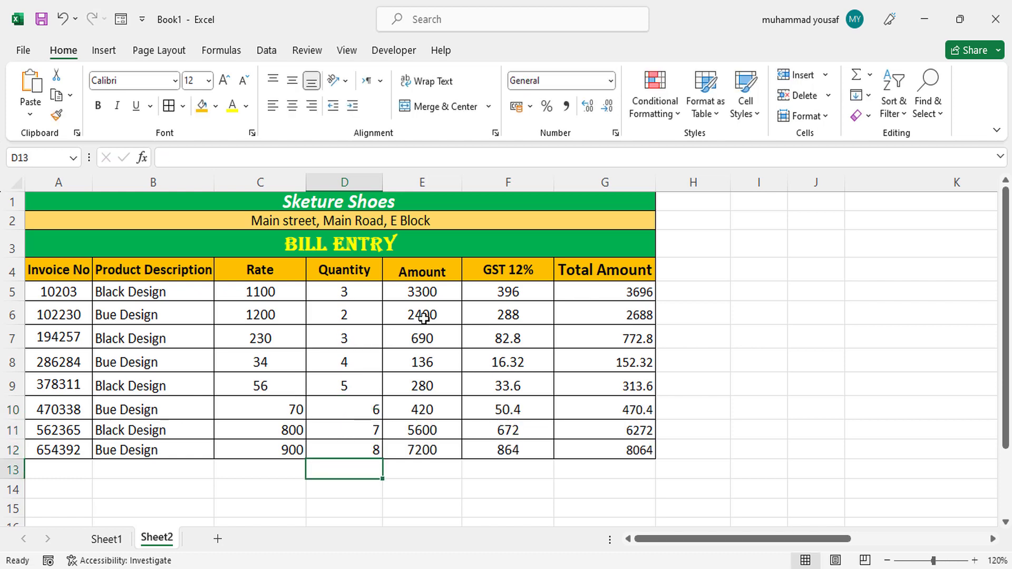
{"action": "left_click_drag", "start_coordinate": [58, 291], "coordinate": [260, 386]}
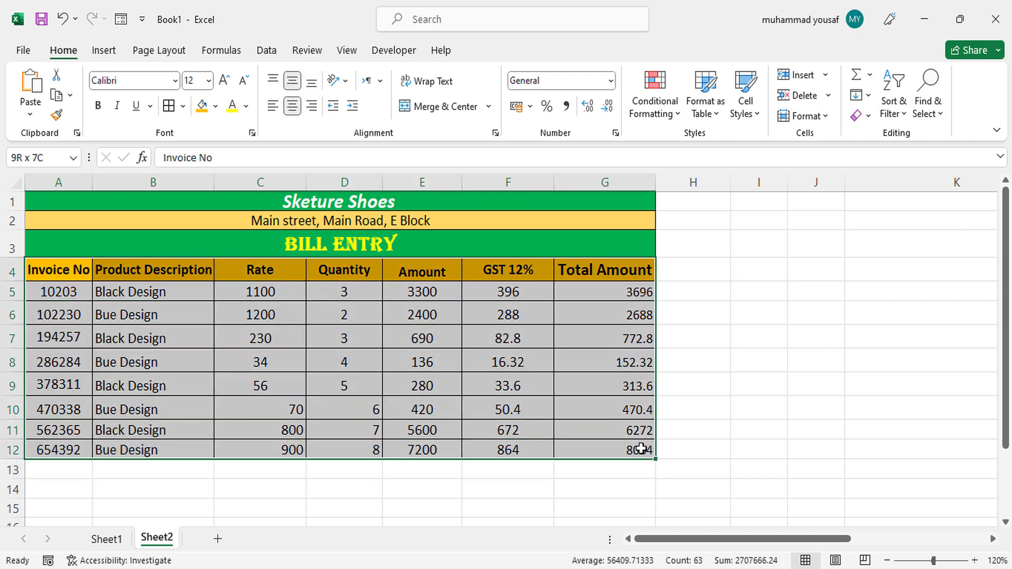
Centre-align every cell in the bill table A4:G12
{"action": "left_click", "coordinate": [292, 105]}
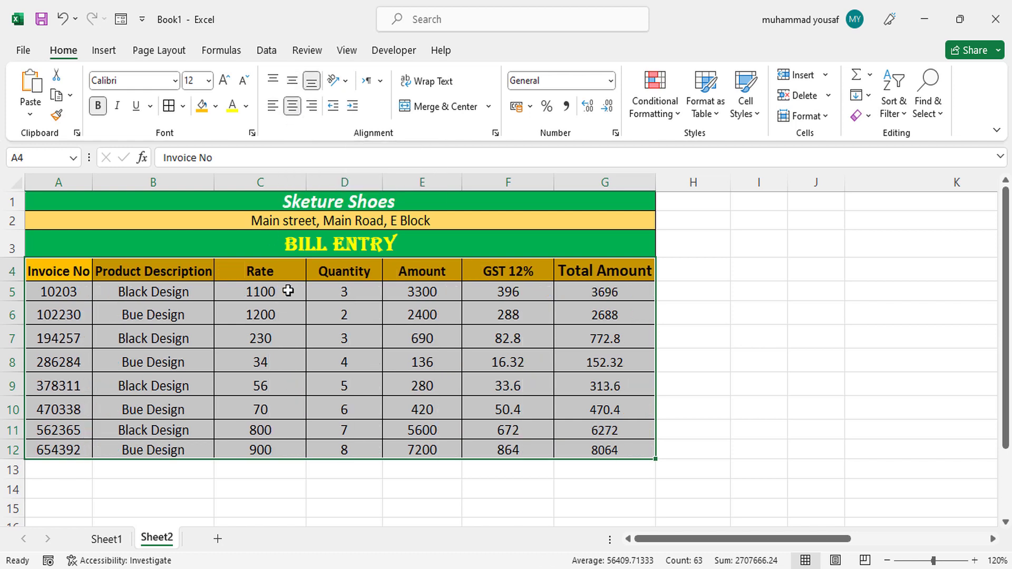
{"action": "left_click", "coordinate": [259, 408]}
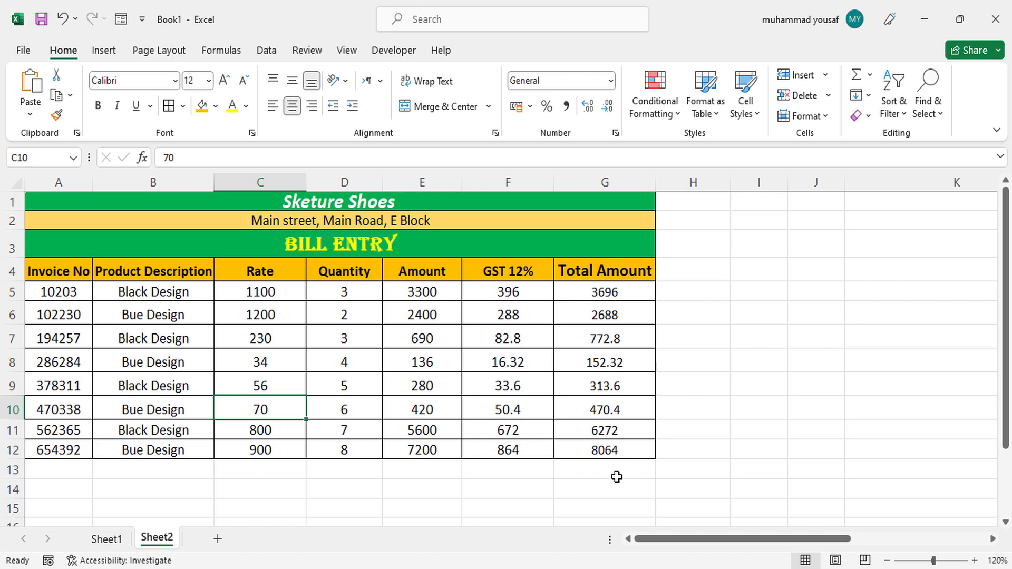
{"action": "left_click", "coordinate": [604, 469]}
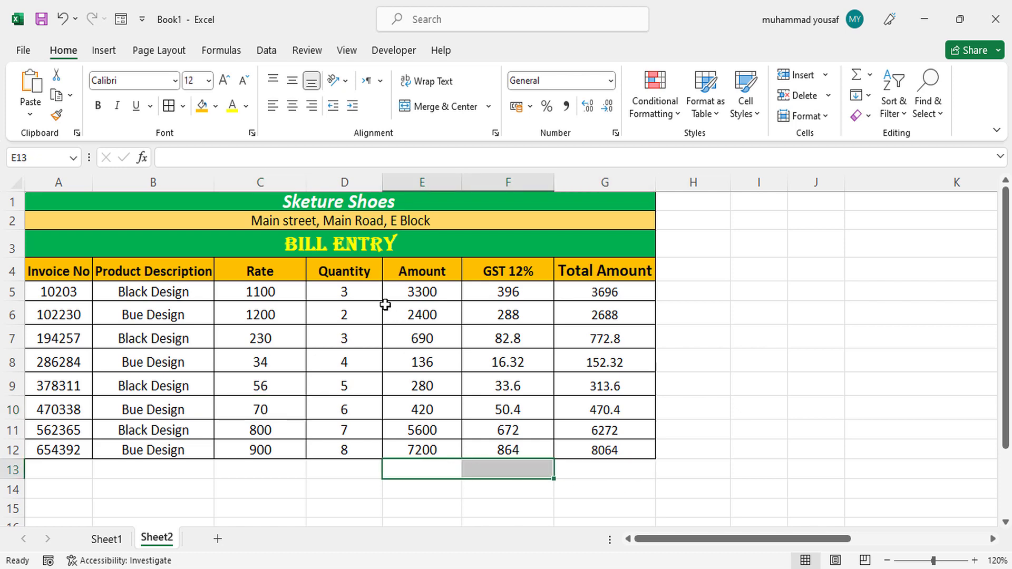
{"action": "mouse_move", "coordinate": [438, 105]}
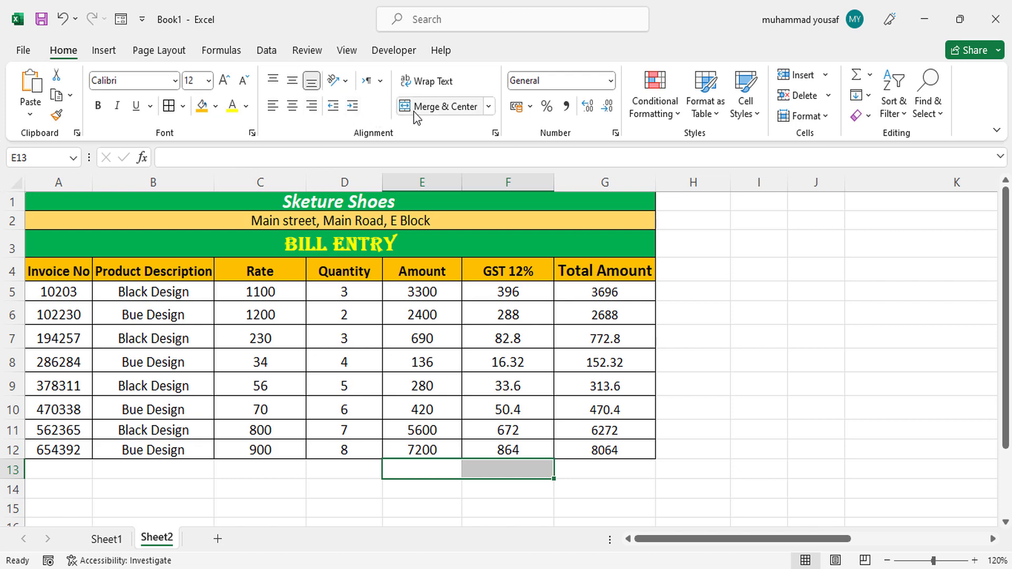
Add a bold 'Total Sales' label in E13 and begin a formula beside it
{"action": "type", "text": "Total Sales"}
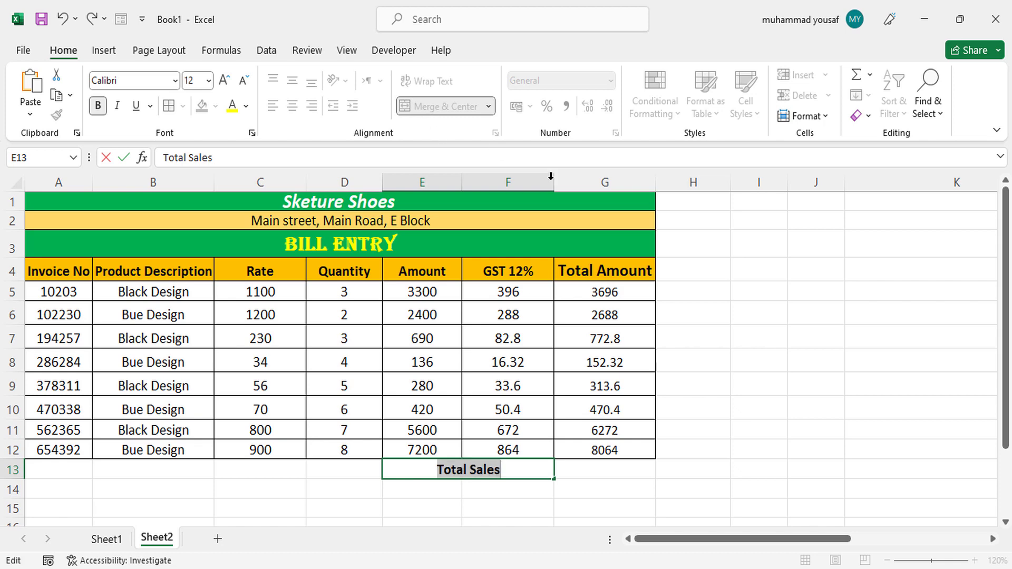
{"action": "left_click", "coordinate": [604, 469]}
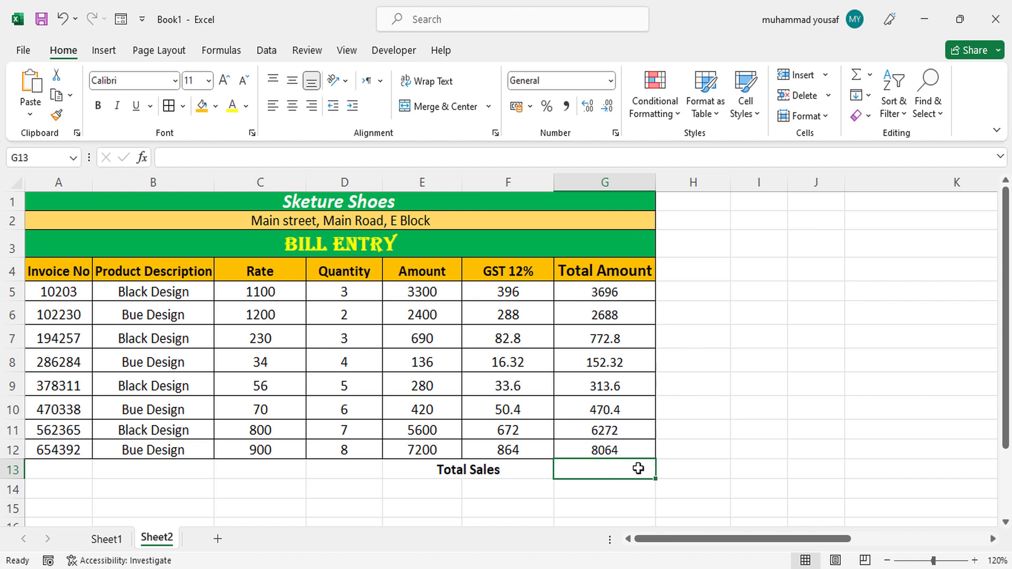
{"action": "type", "text": "="}
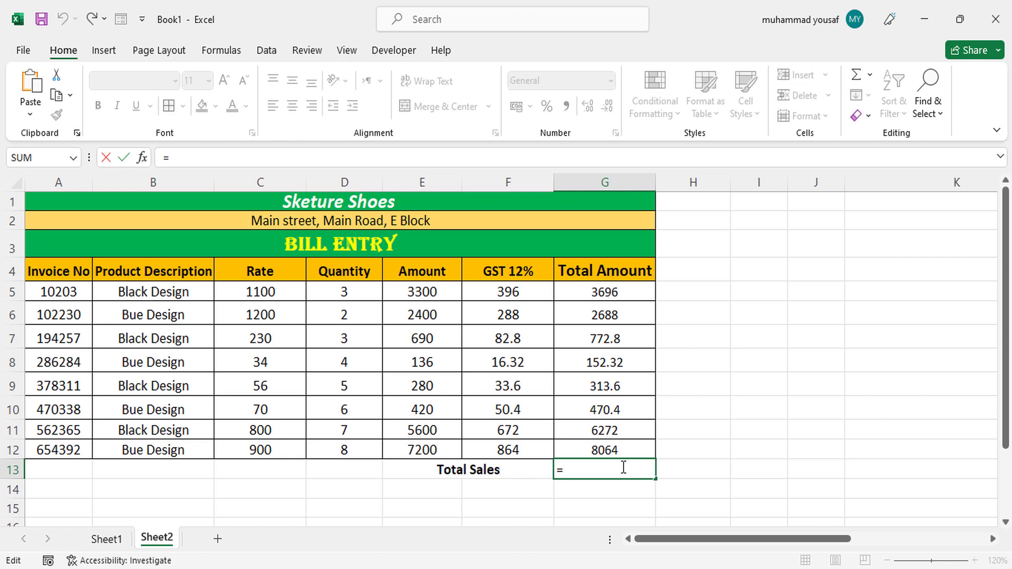
Sum the Total Amount column in G13 with =SUM(G5:G12), giving 22429.12
{"action": "key", "text": "Escape"}
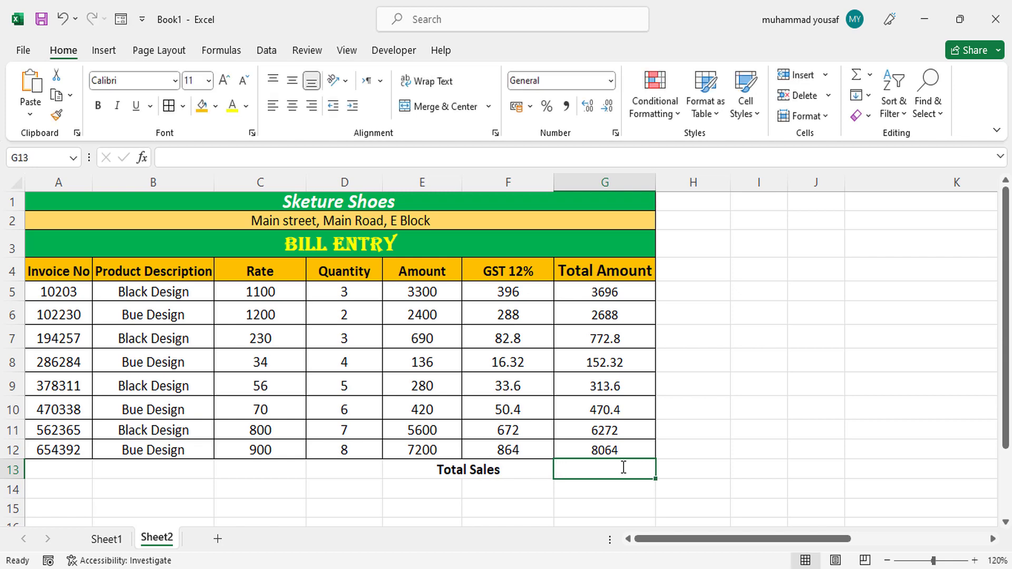
{"action": "type", "text": "=SUM(G5:G12)"}
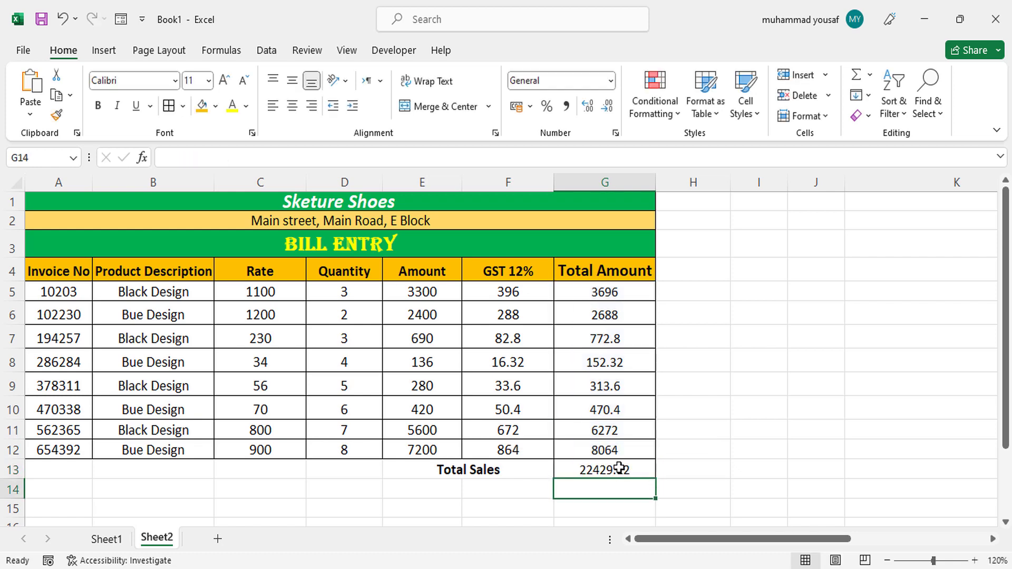
{"action": "left_click", "coordinate": [603, 469]}
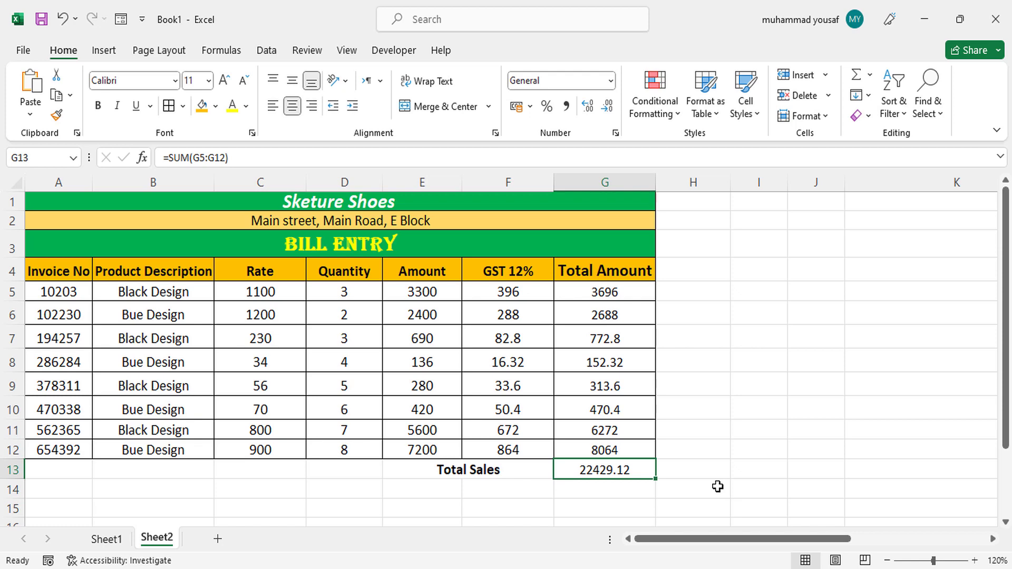
{"action": "left_click_drag", "start_coordinate": [468, 469], "coordinate": [605, 469]}
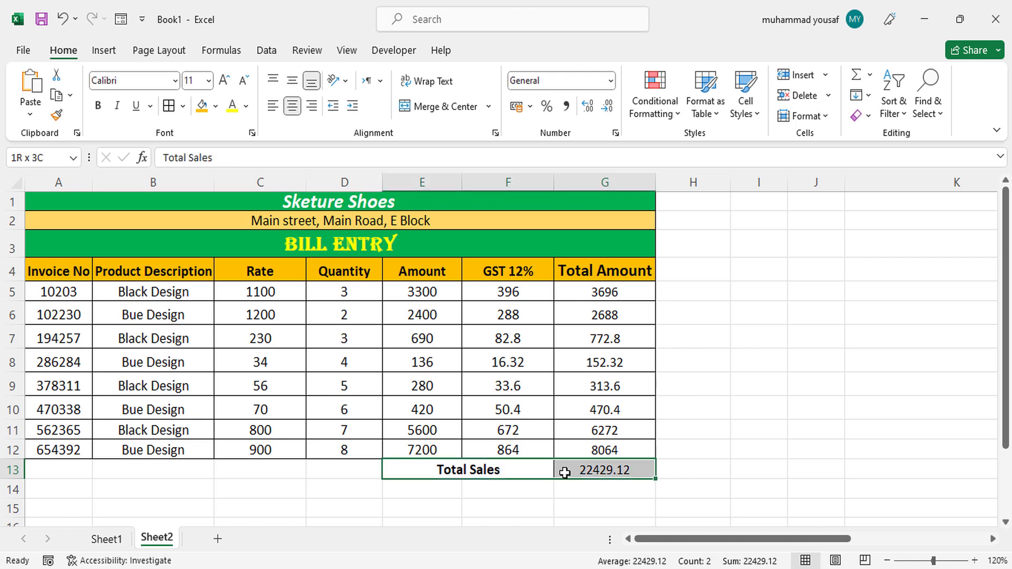